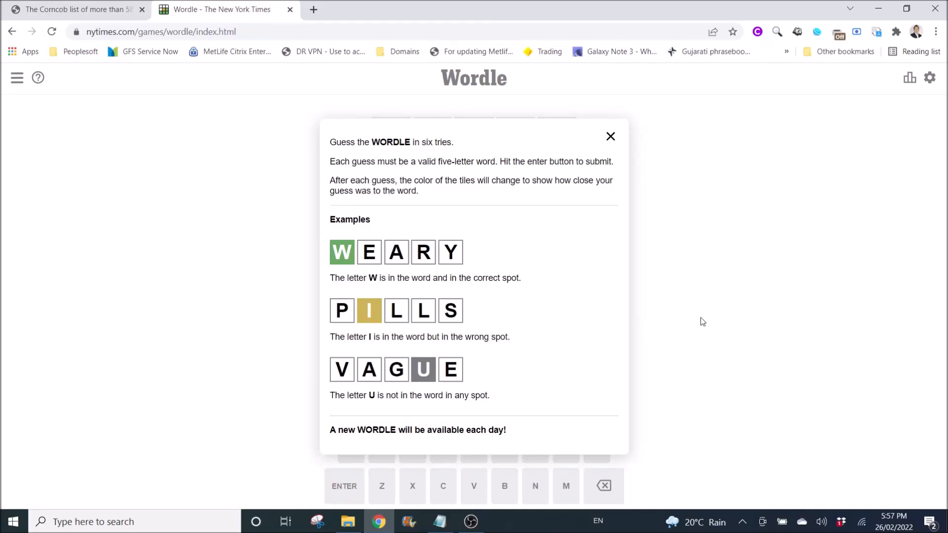
mouse_move(674, 320)
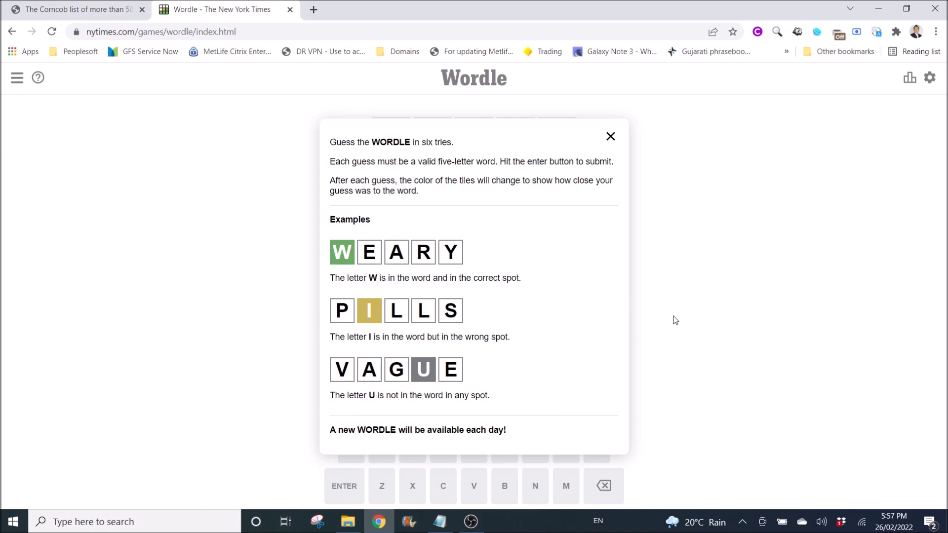
mouse_move(669, 318)
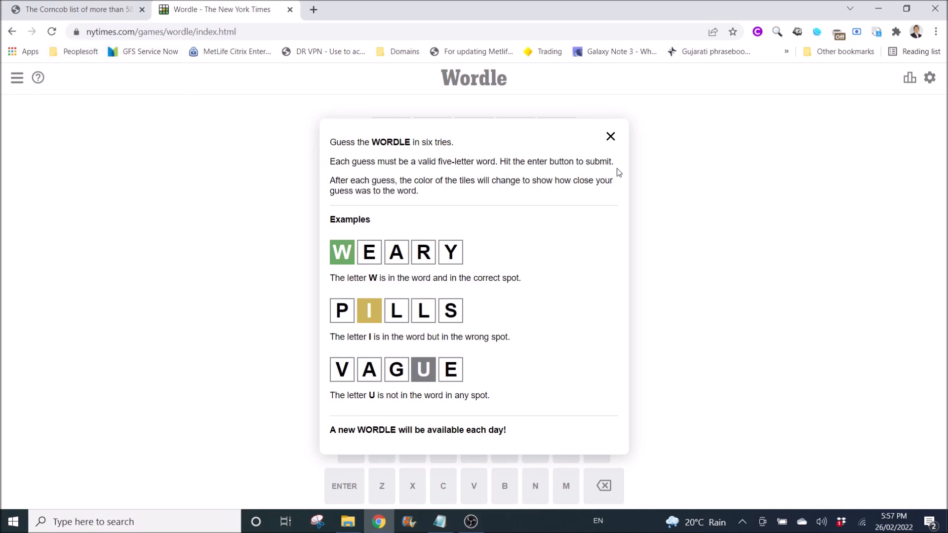
mouse_move(661, 327)
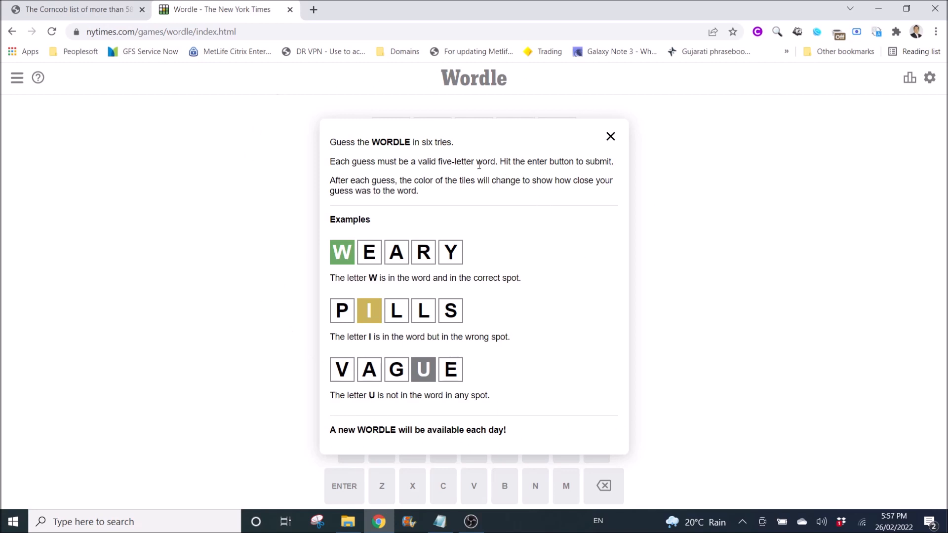
mouse_move(610, 140)
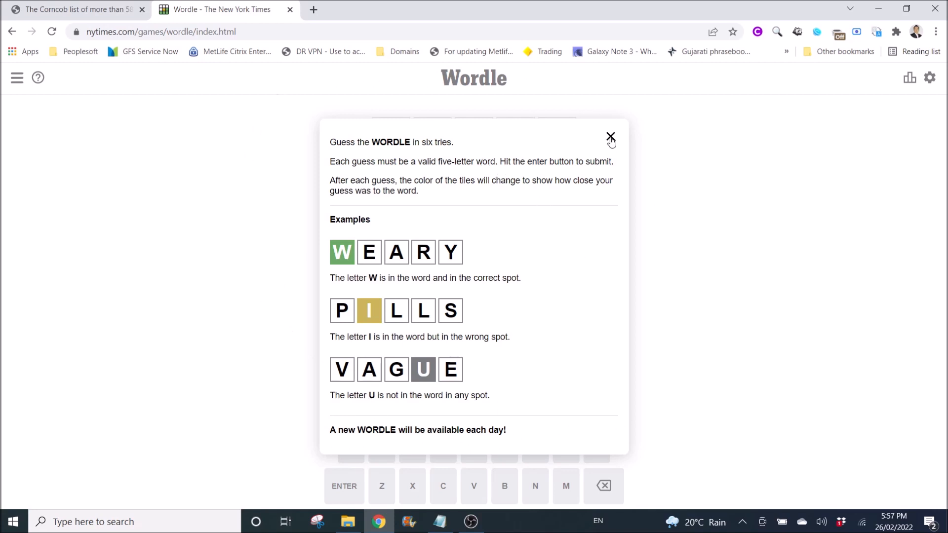
Switch the browser to the Mieliestronk word list page linking the 58,000-word text files
click(610, 137)
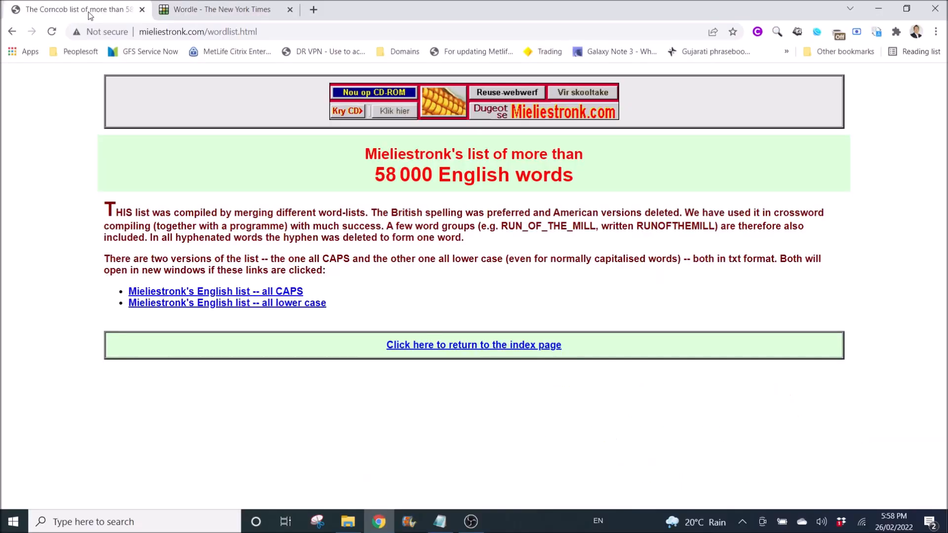
mouse_move(110, 262)
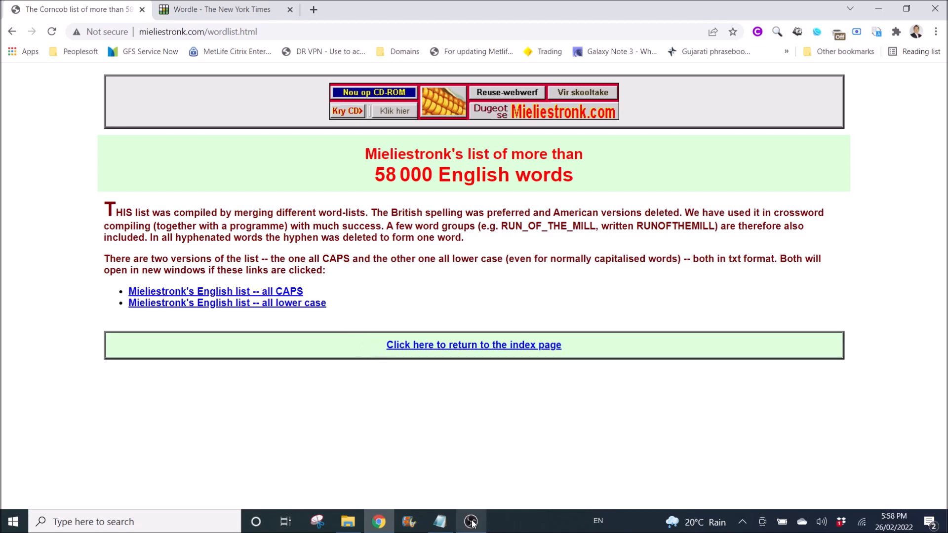
Review corncob_lowercase.txt in Notepad, then close the file
click(471, 522)
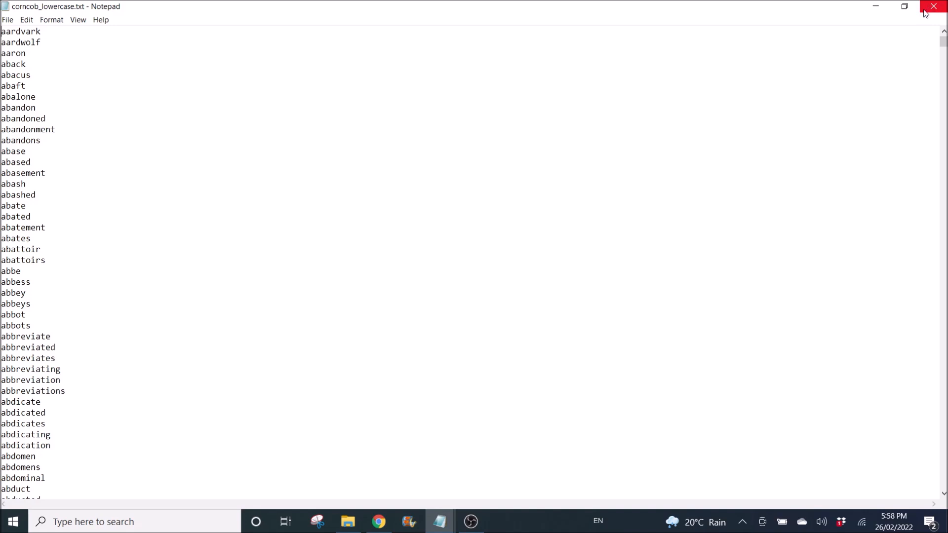
mouse_move(934, 8)
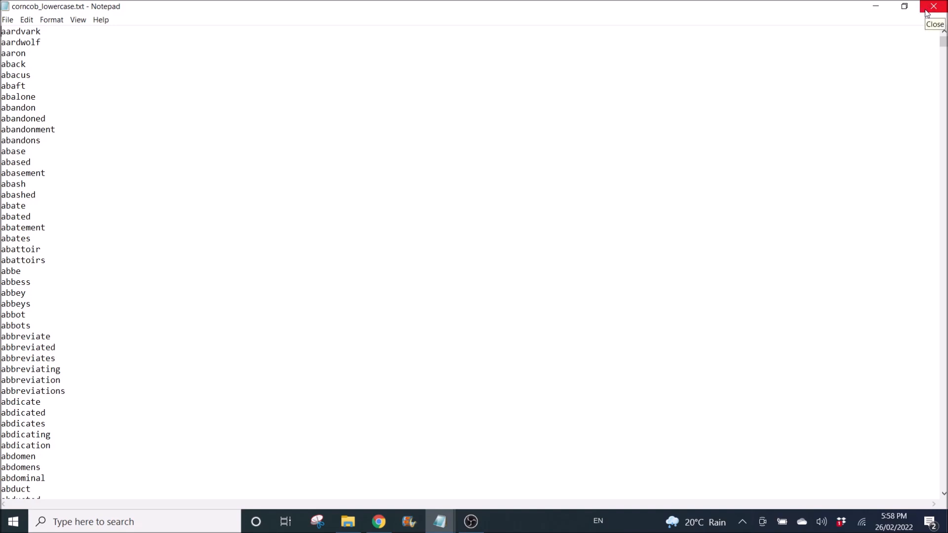
click(934, 7)
text(excel)
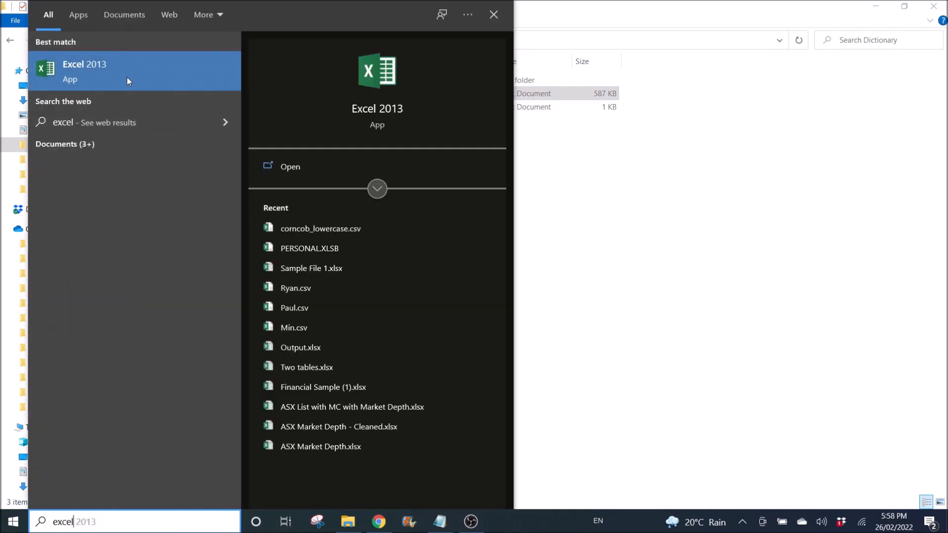
Start a blank Excel 2013 workbook and load corncob_lowercase.txt into column A
click(84, 71)
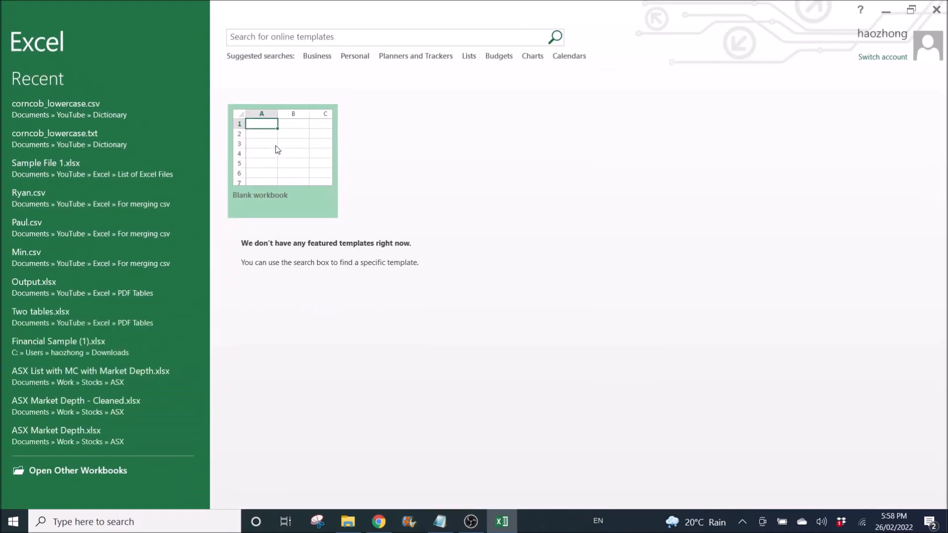
click(282, 160)
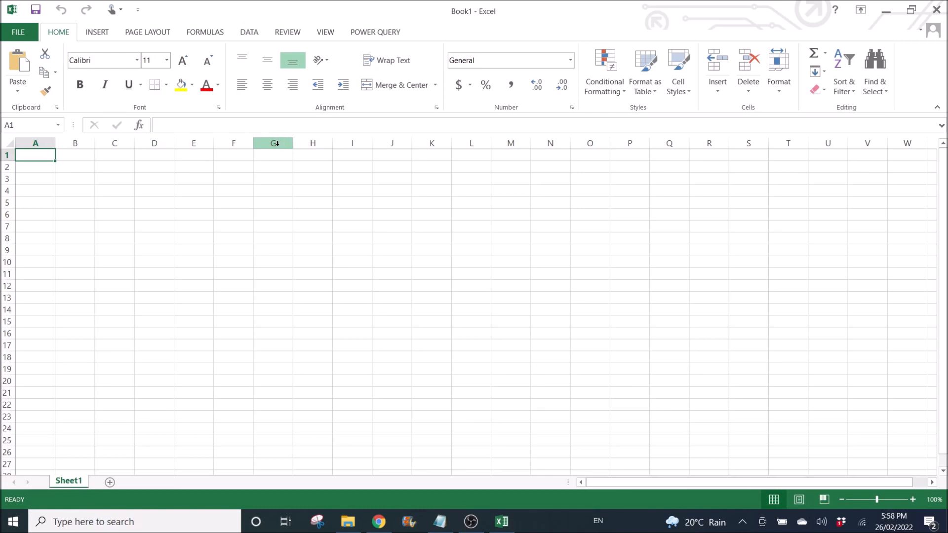
mouse_move(357, 472)
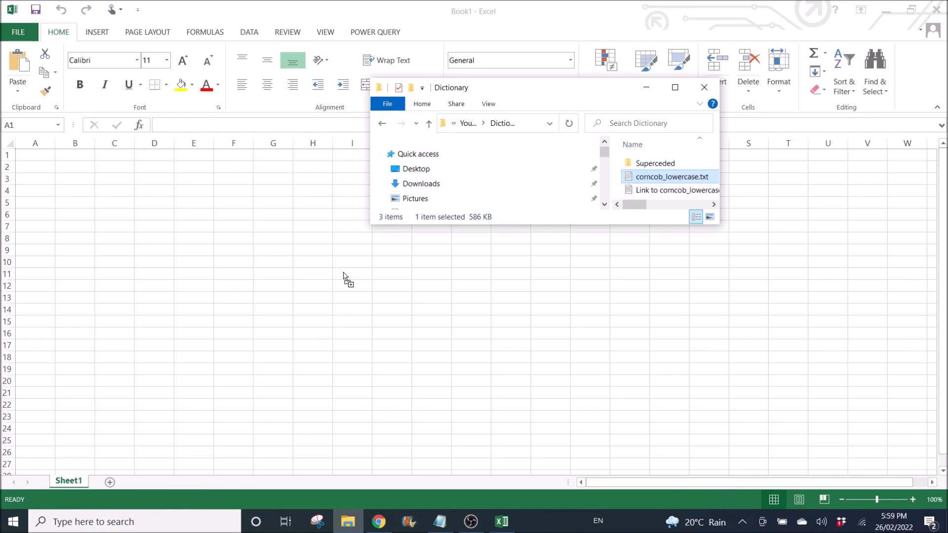
double_click(671, 177)
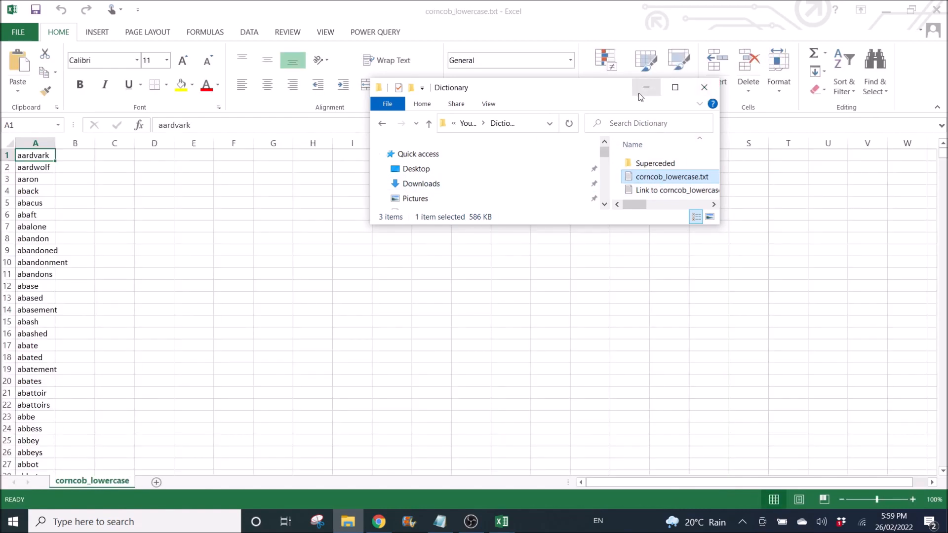
click(646, 87)
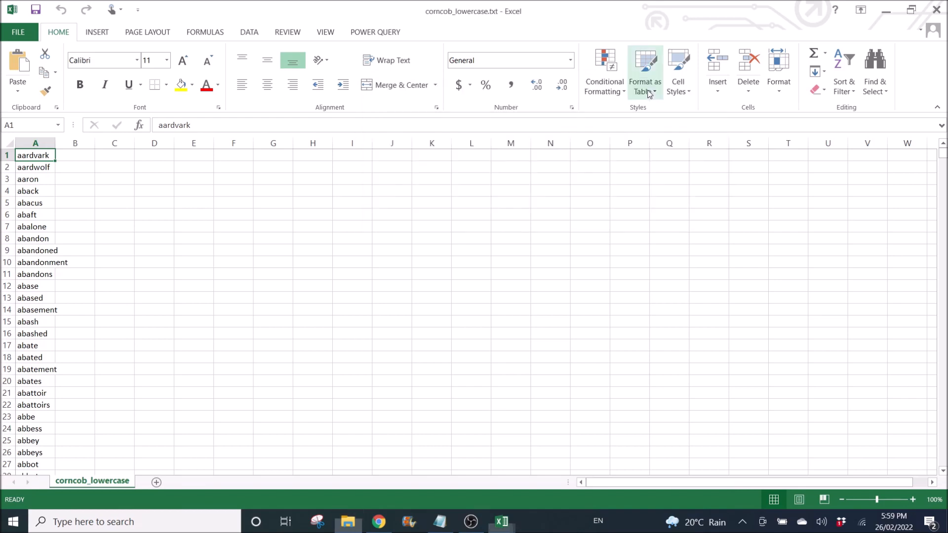
Save the word list as an Excel Workbook named corncob_lowercase.xlsx
click(19, 32)
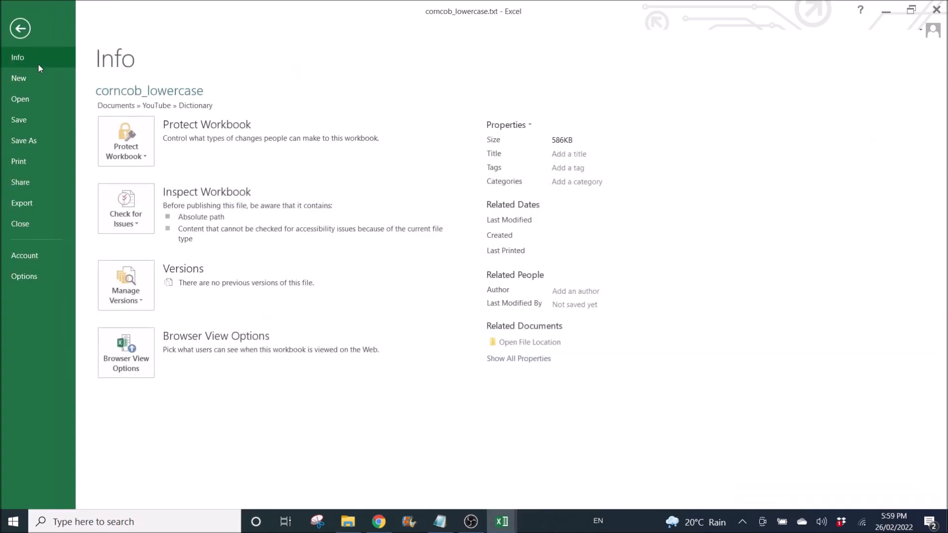
click(24, 140)
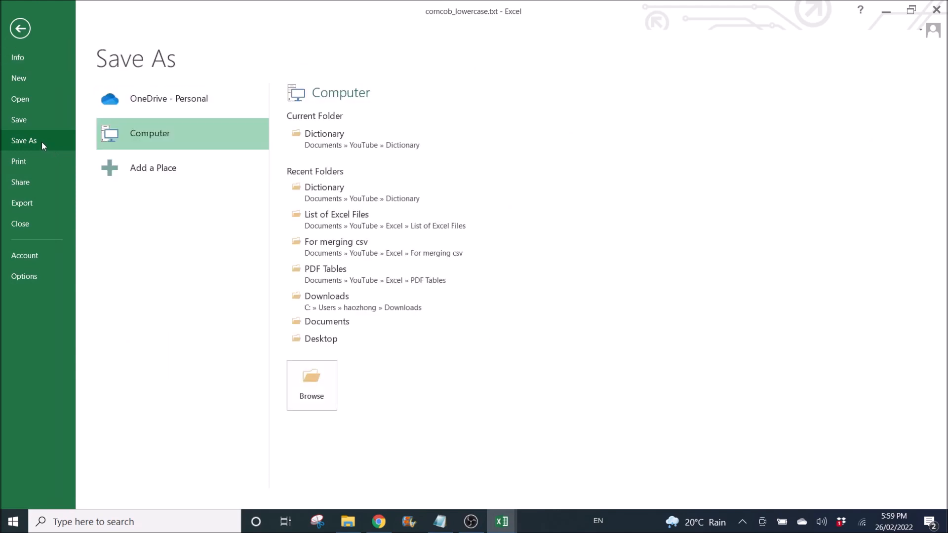
mouse_move(403, 204)
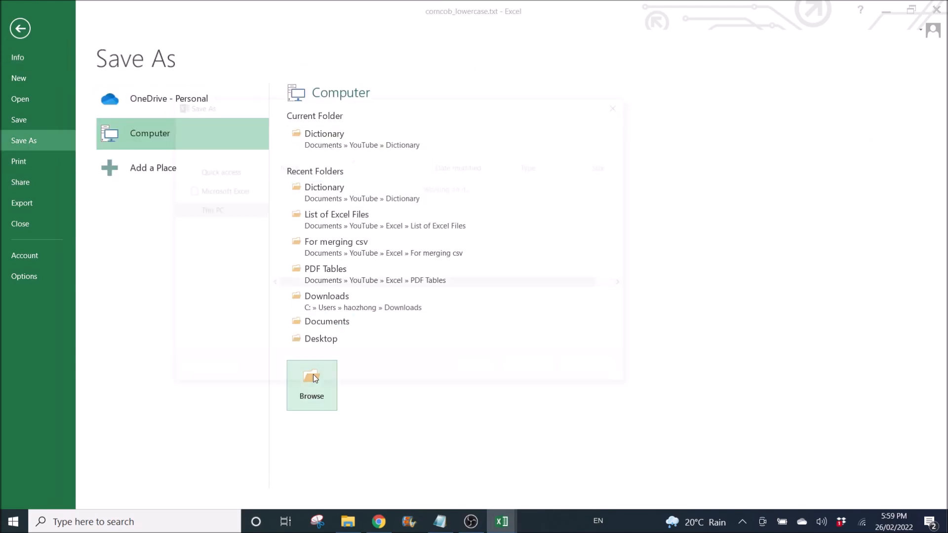
click(312, 385)
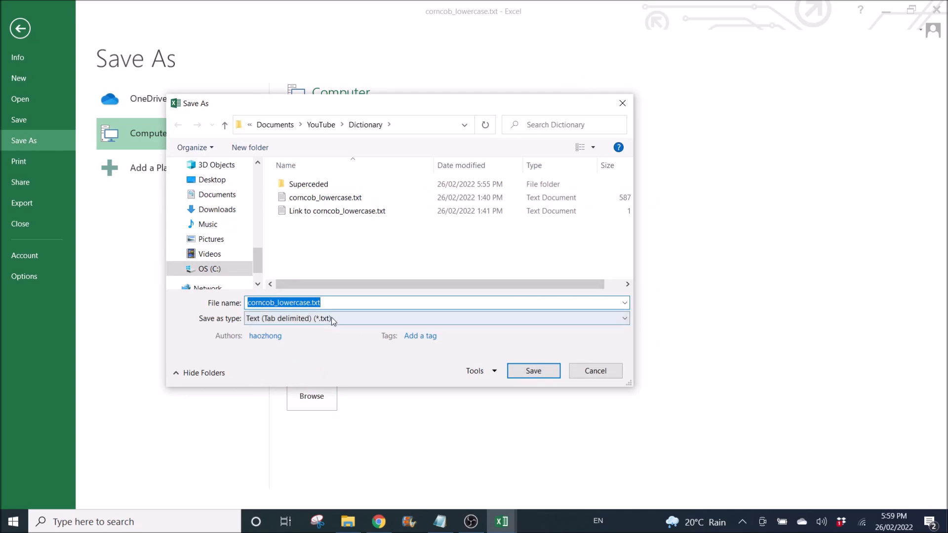
click(434, 318)
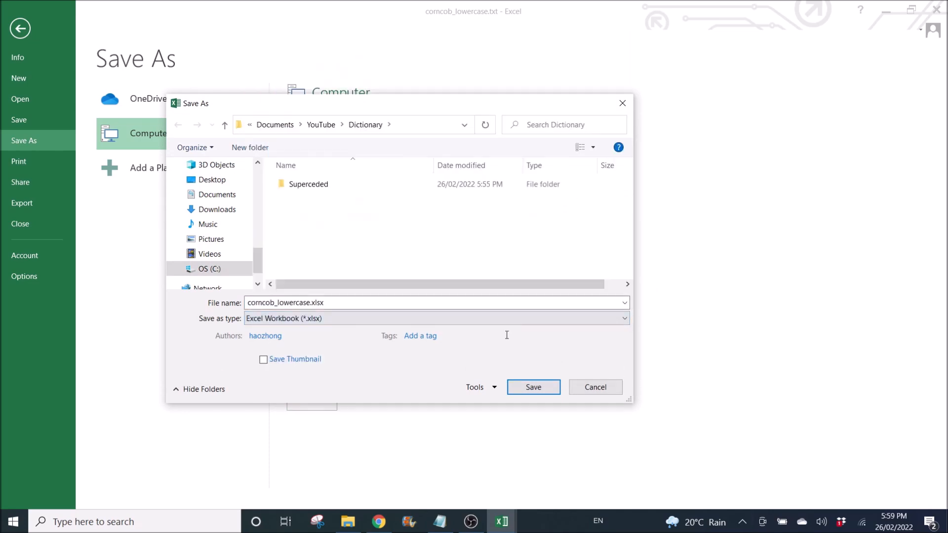
click(532, 387)
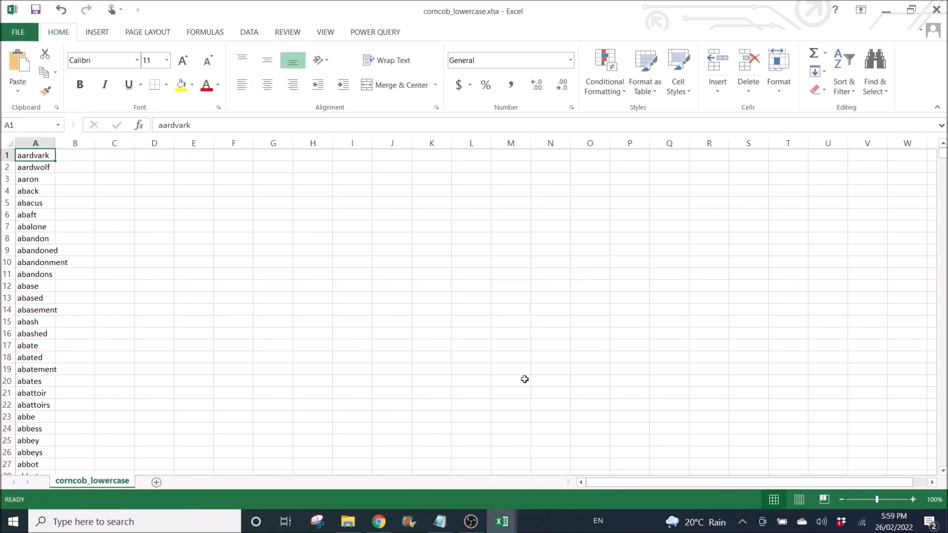
mouse_move(131, 159)
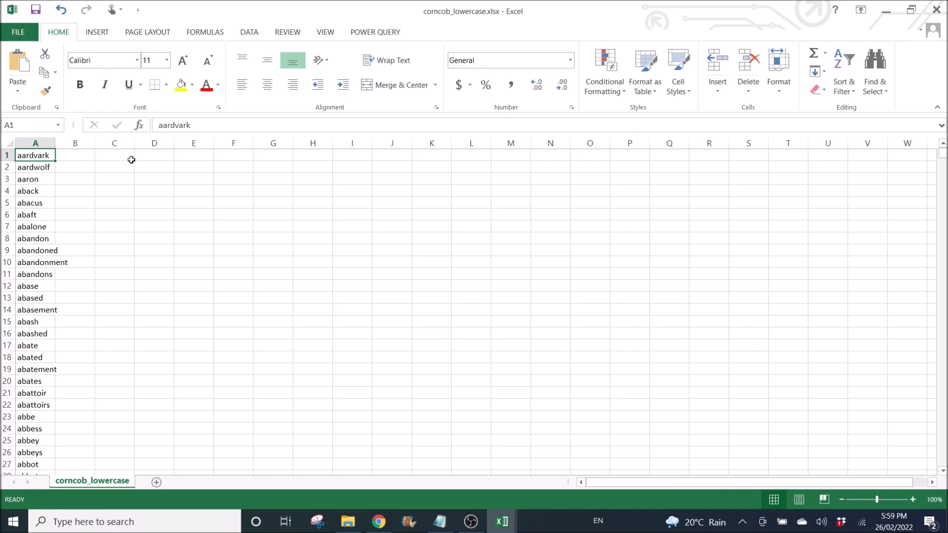
Widen column A and fill column B with a =LEN letter-count formula for each word
drag(55, 143, 100, 143)
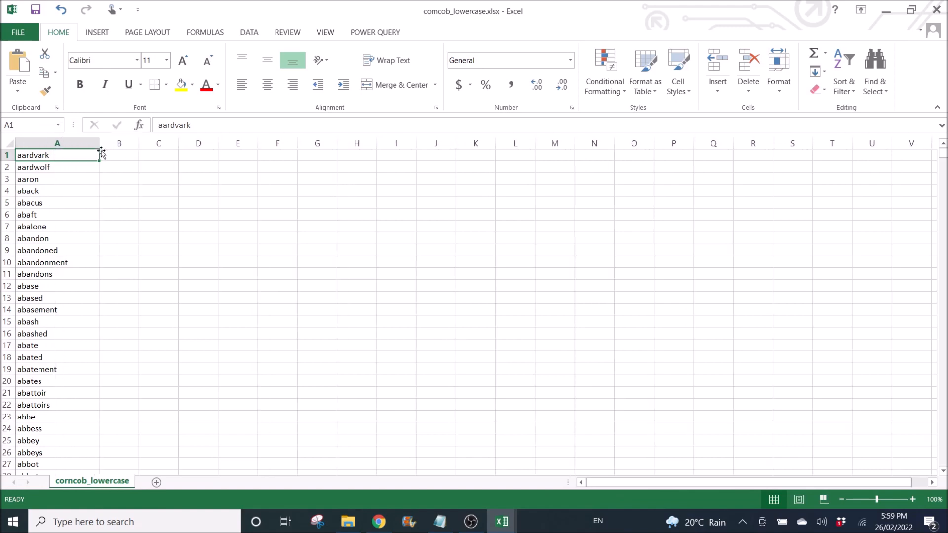
click(57, 215)
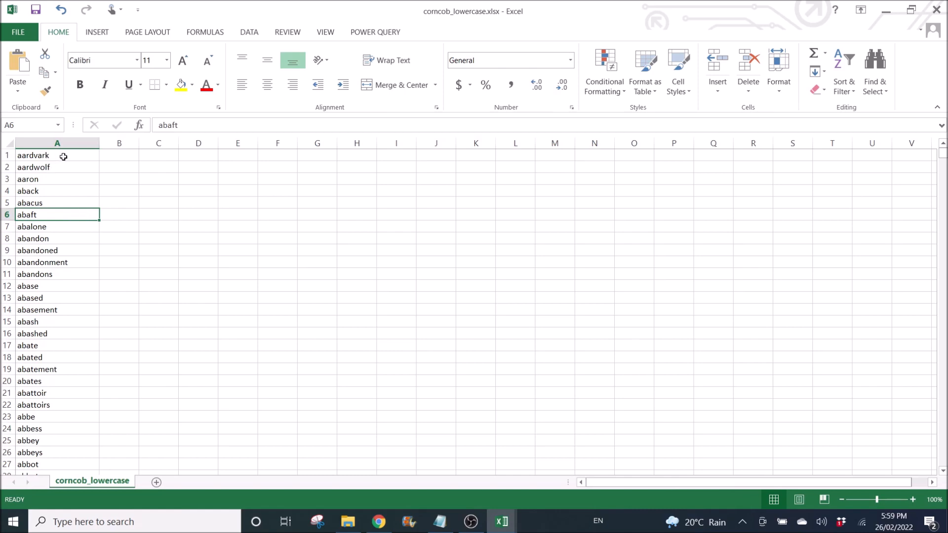
mouse_move(86, 160)
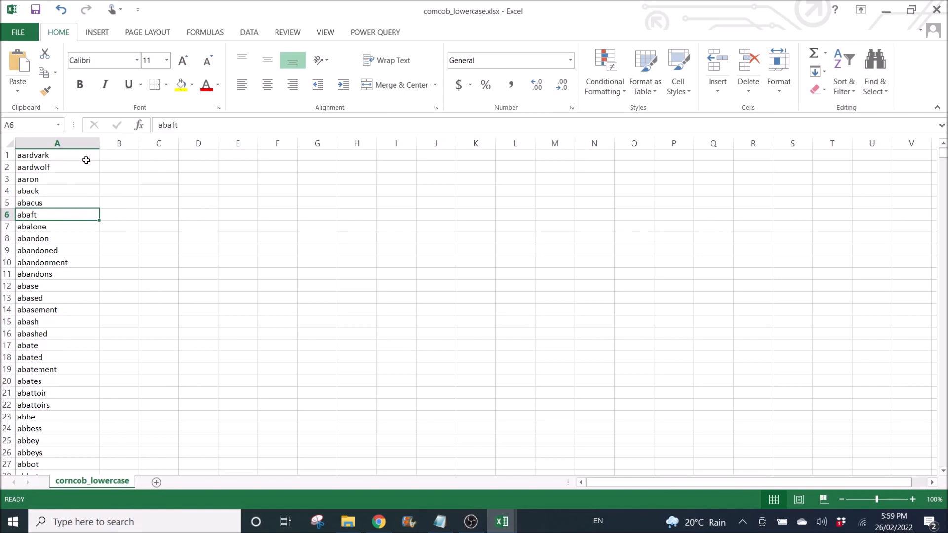
click(119, 155)
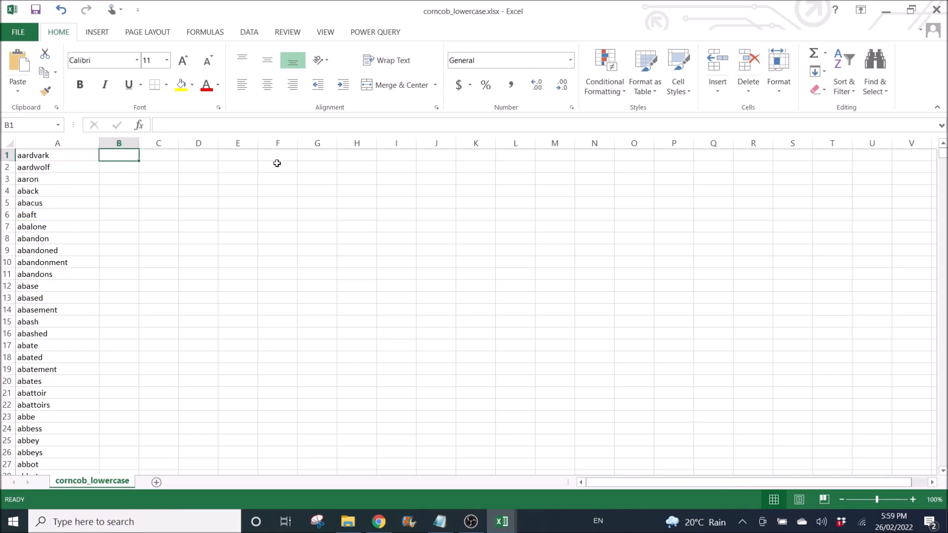
text(=len)
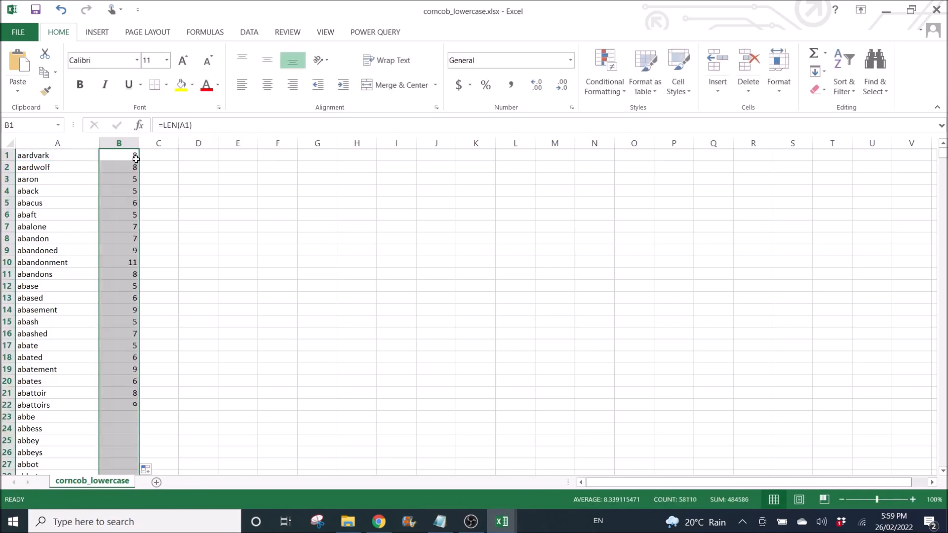
click(198, 178)
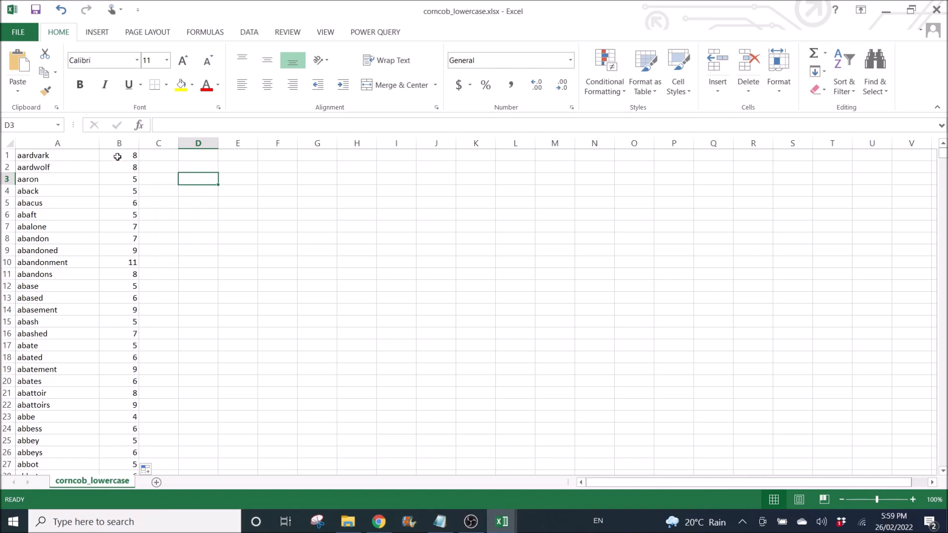
Insert an empty row above the first word and its letter count
click(119, 143)
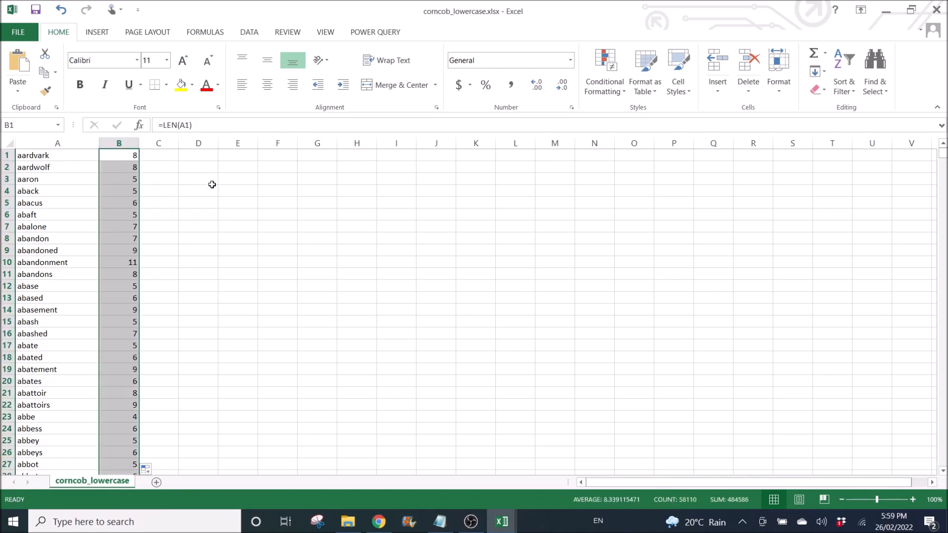
click(57, 155)
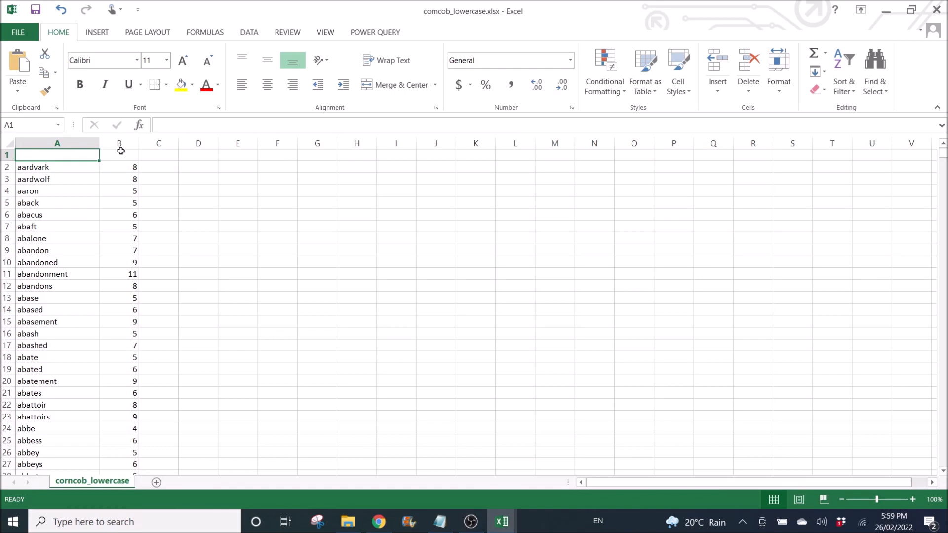
Label row 1 Words and Length in bold and turn on filter dropdowns for both columns
text(Words)
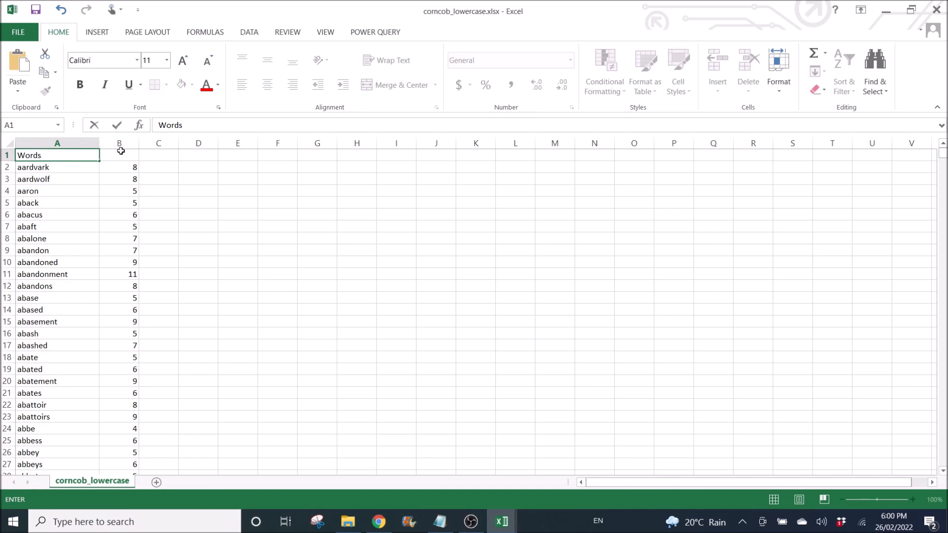
text(Length)
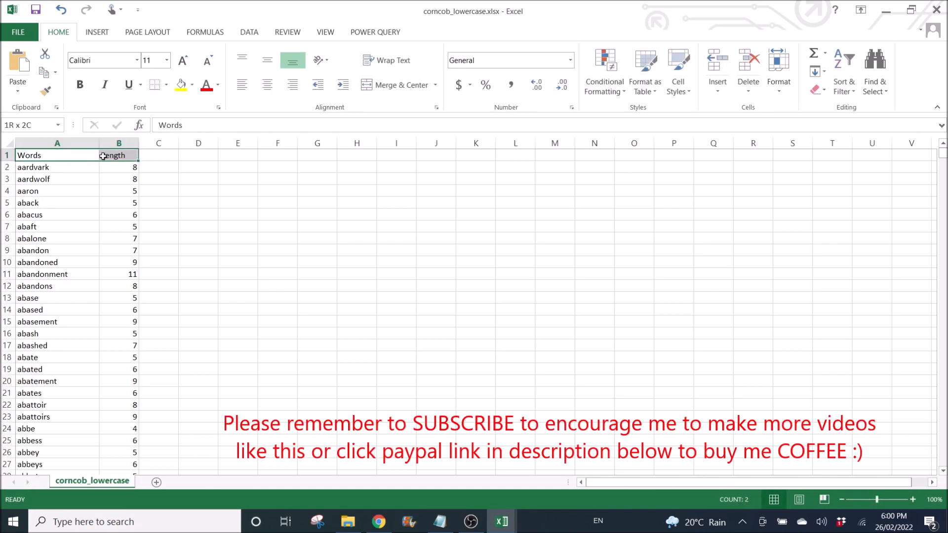
click(159, 202)
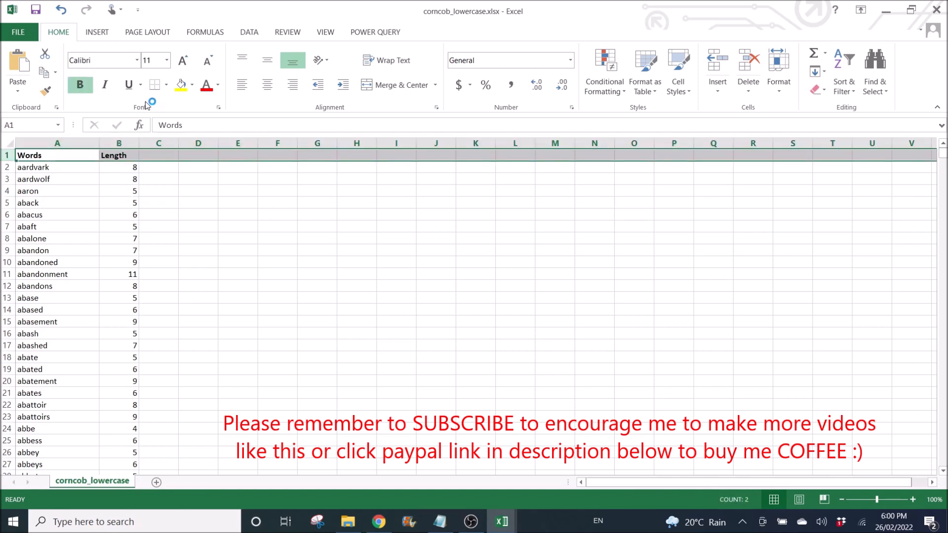
click(248, 32)
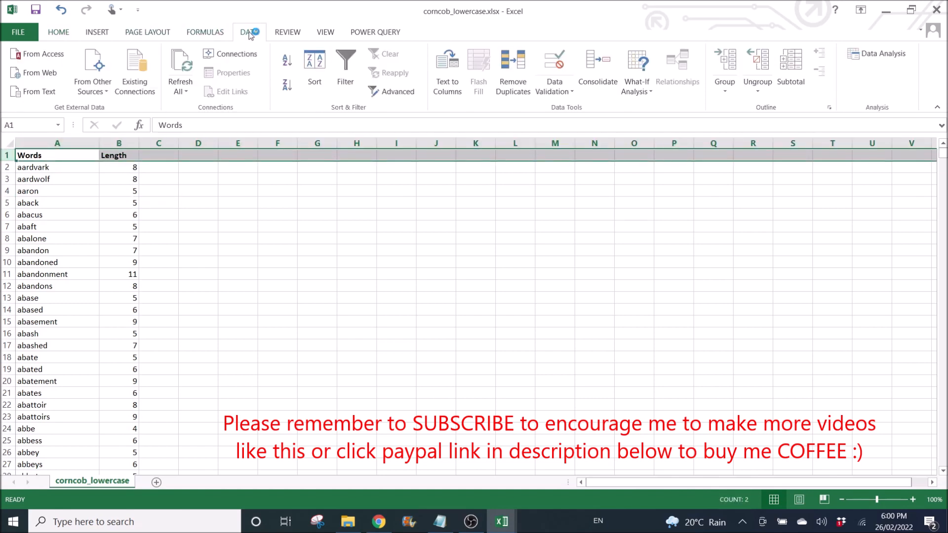
click(344, 67)
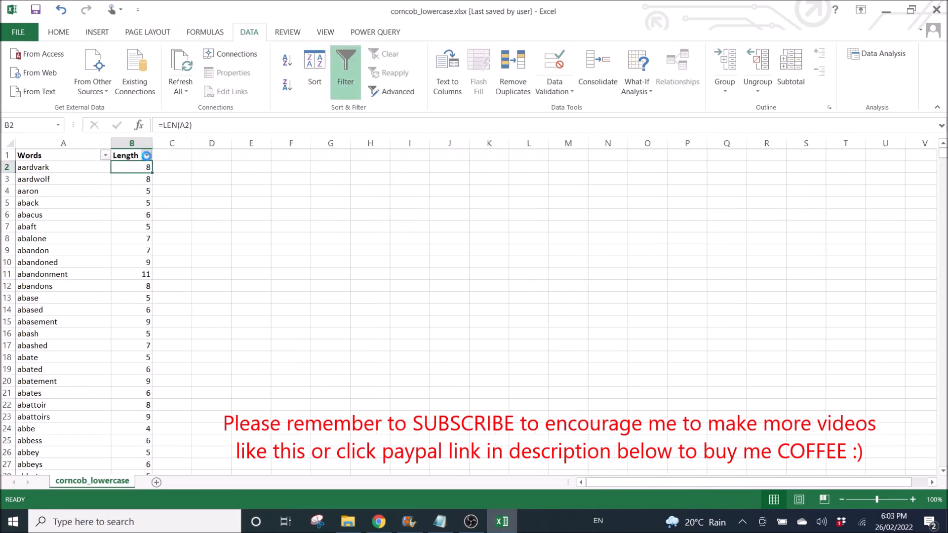
Filter the Length column so only words of length 5 remain visible
click(145, 155)
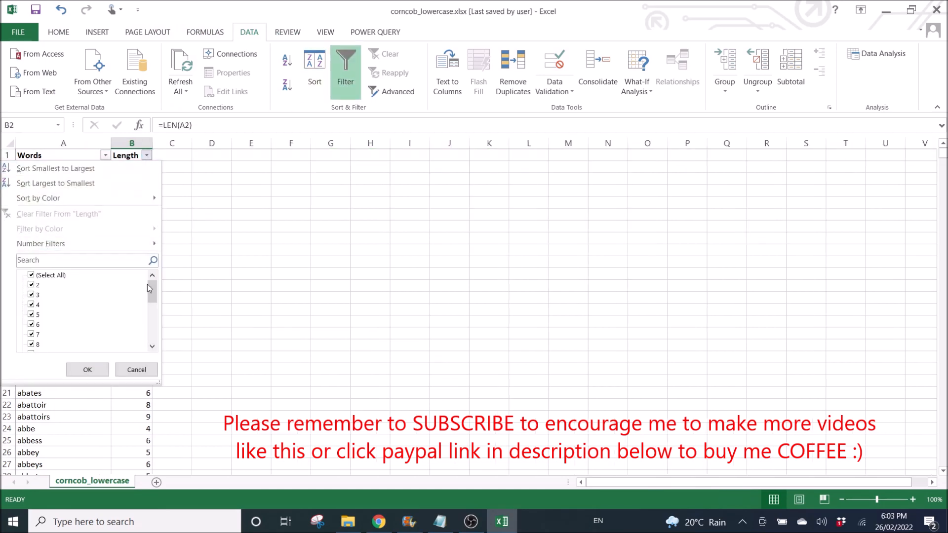
click(30, 275)
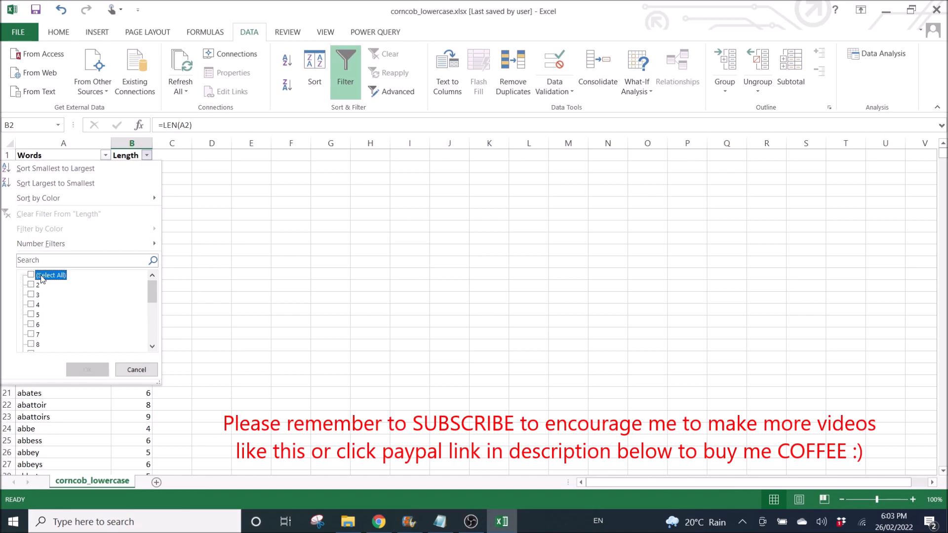
click(31, 314)
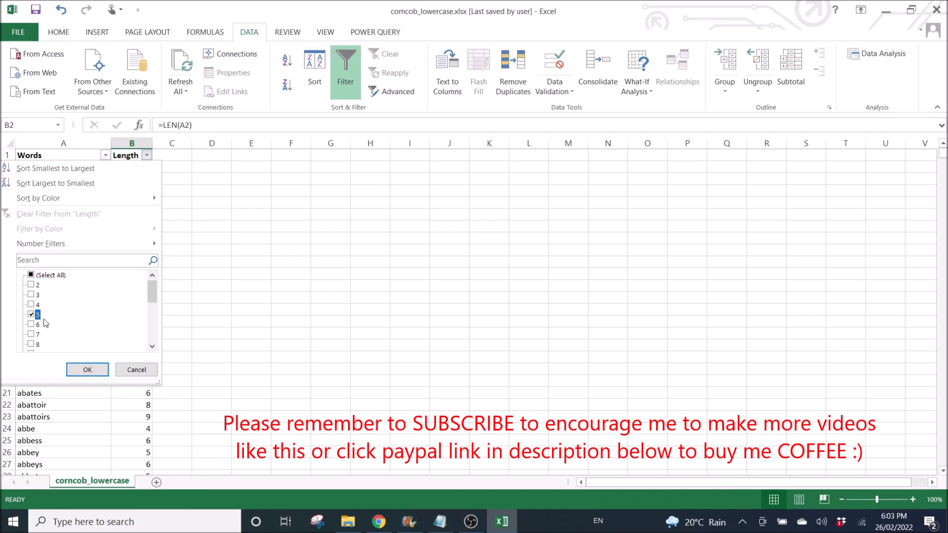
click(87, 369)
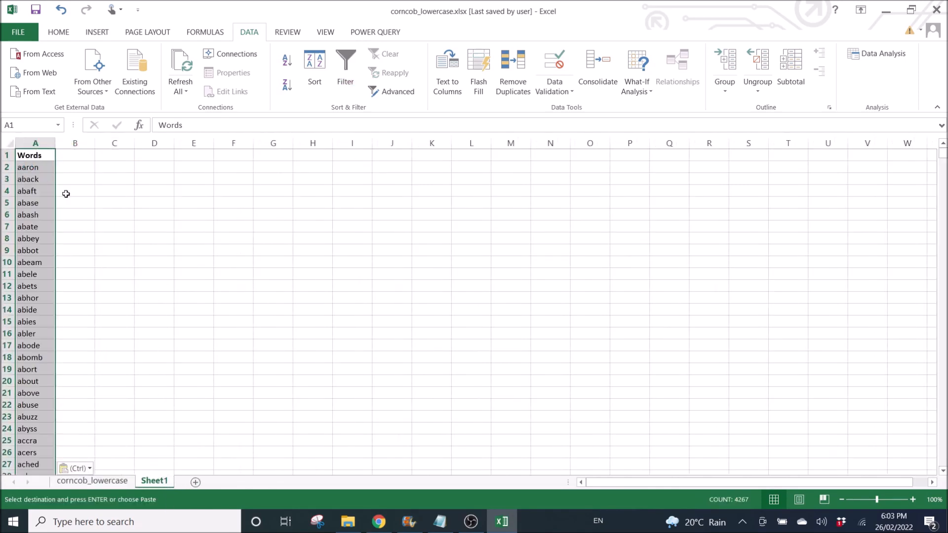
Name the new sheet '5 characters word' and delete its Words header row
click(153, 440)
text(5 characters word)
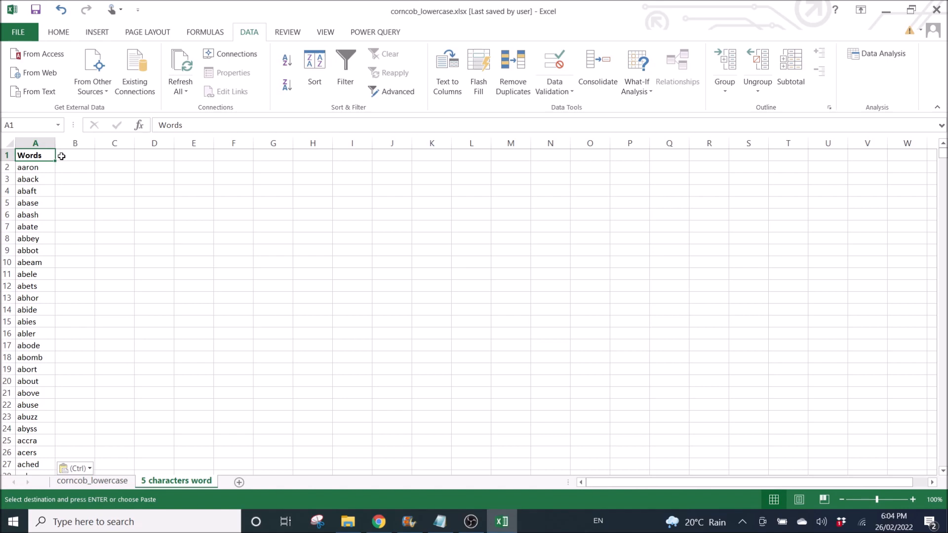
key(Delete)
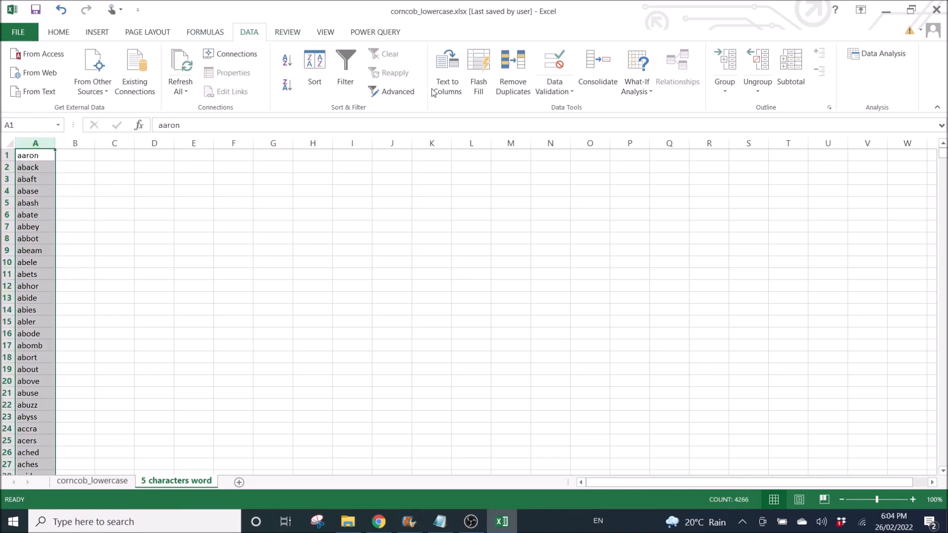
Split column A at fixed widths after each character, spreading letters across columns A to E
click(447, 72)
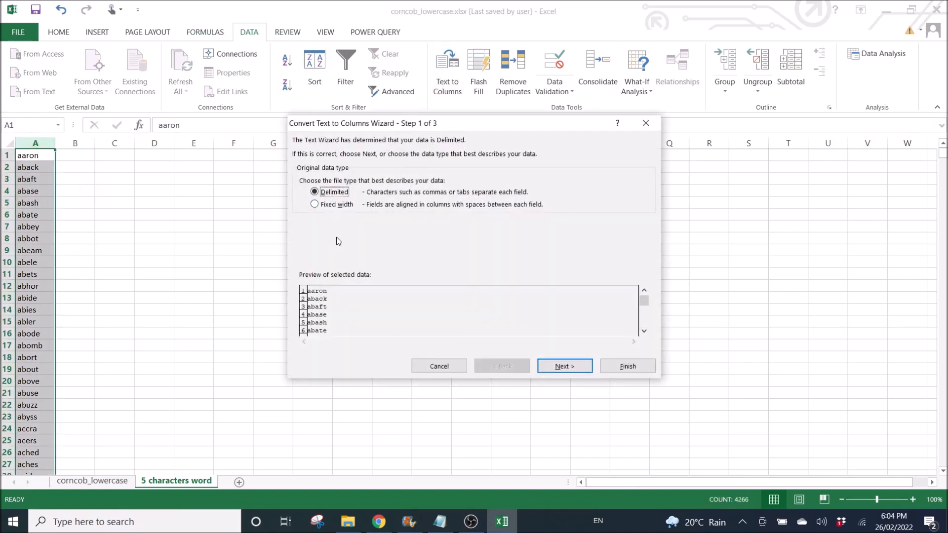
click(315, 204)
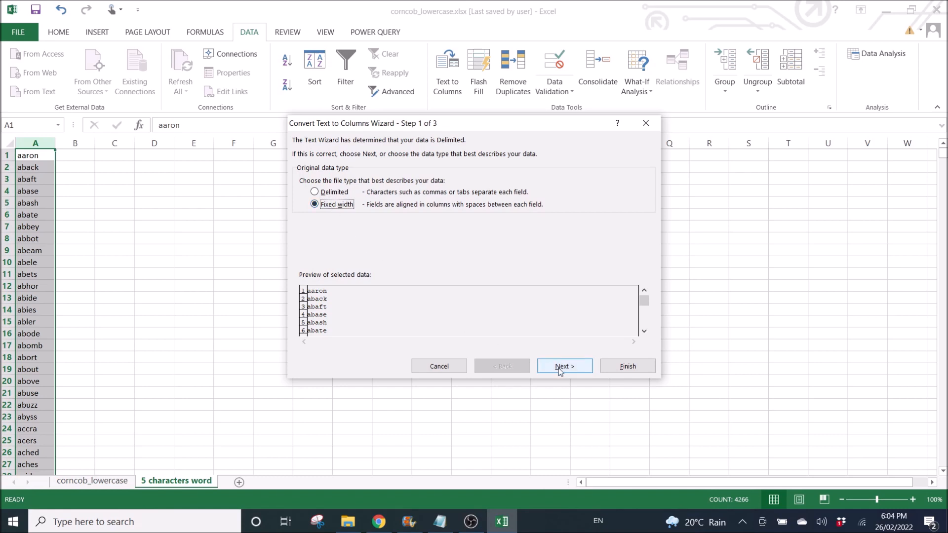
click(563, 366)
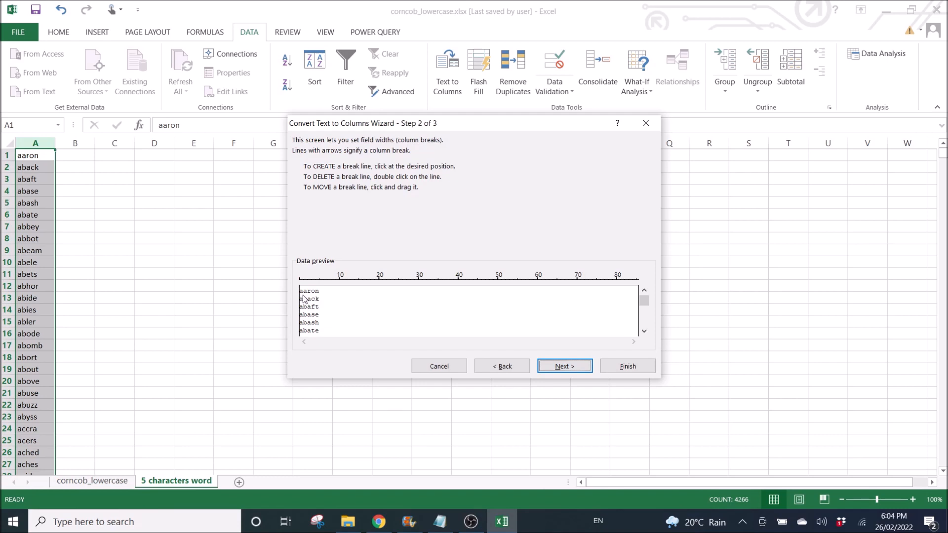
click(304, 299)
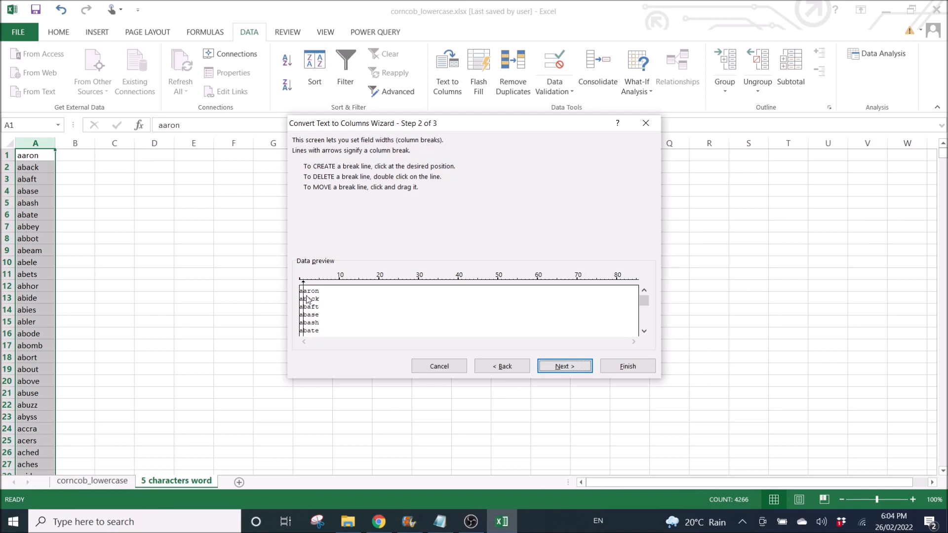
click(305, 310)
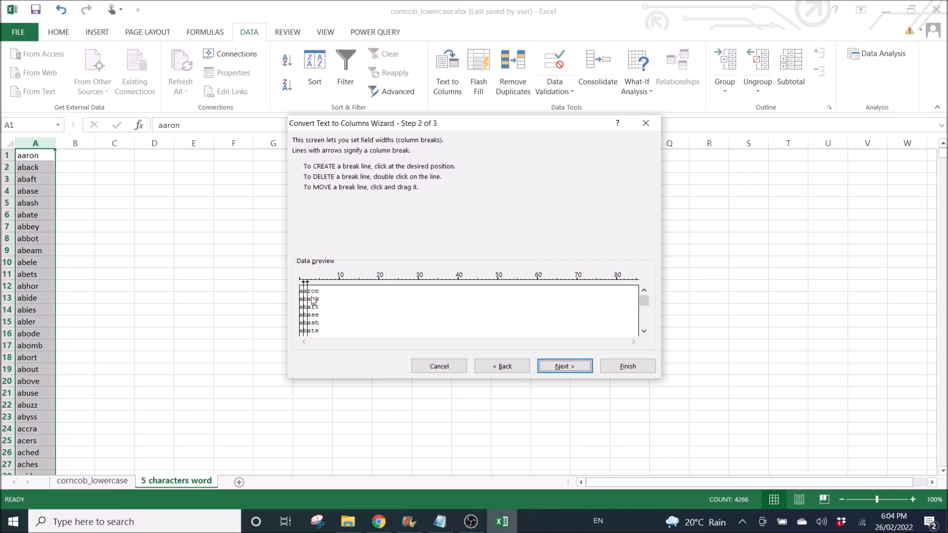
click(311, 305)
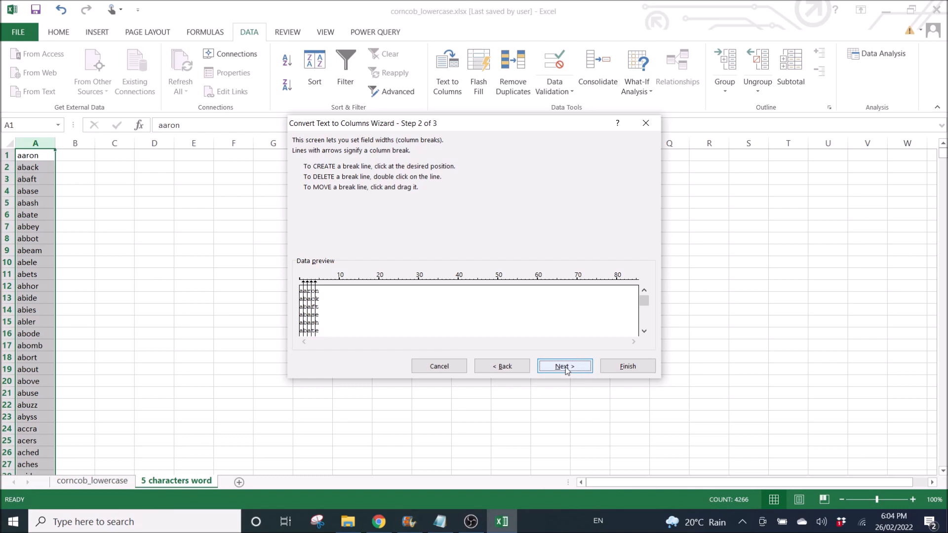
click(564, 365)
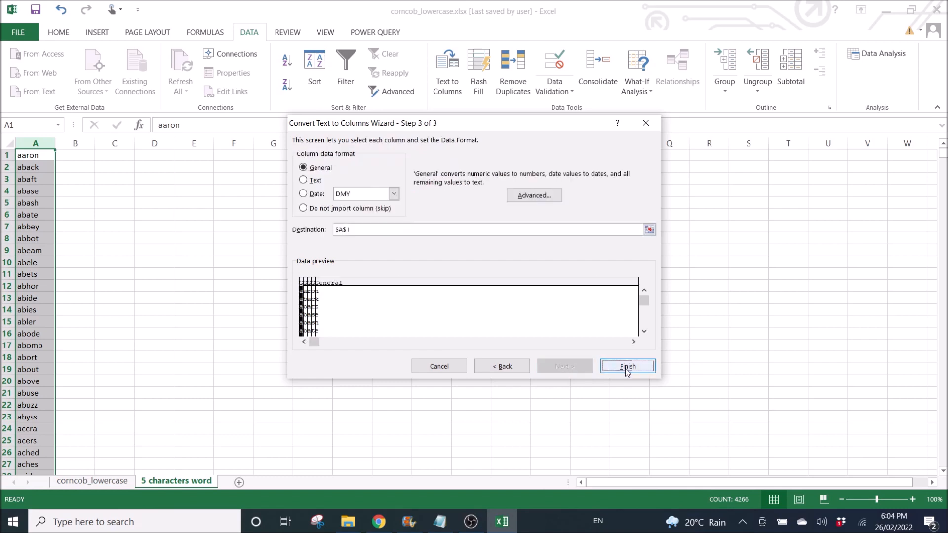
click(627, 366)
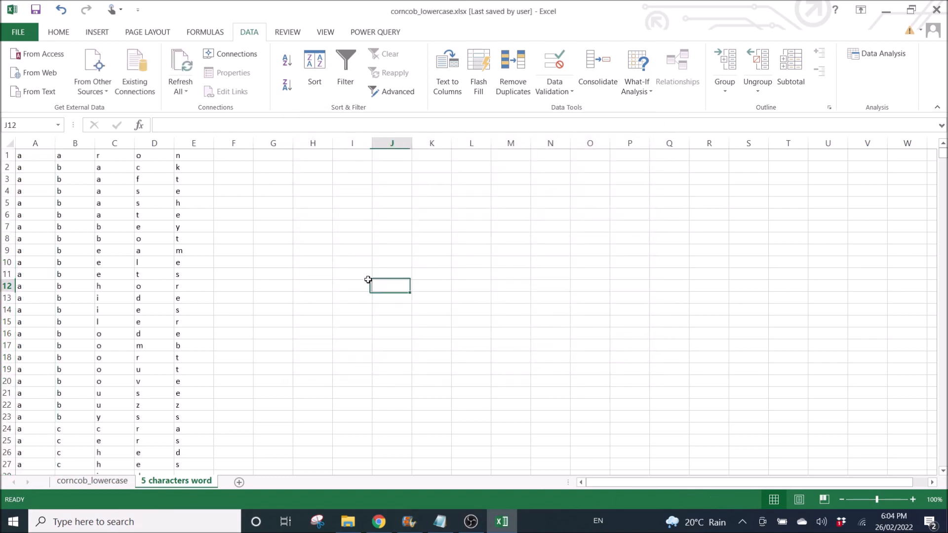
Insert a header row and fill A1:E1 with Letter 1 through Letter 5
right_click(7, 156)
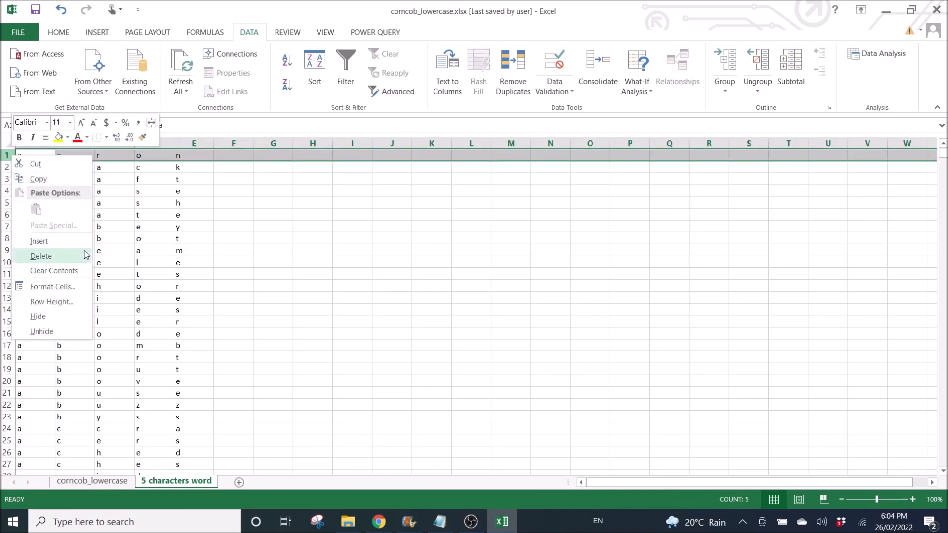
click(41, 256)
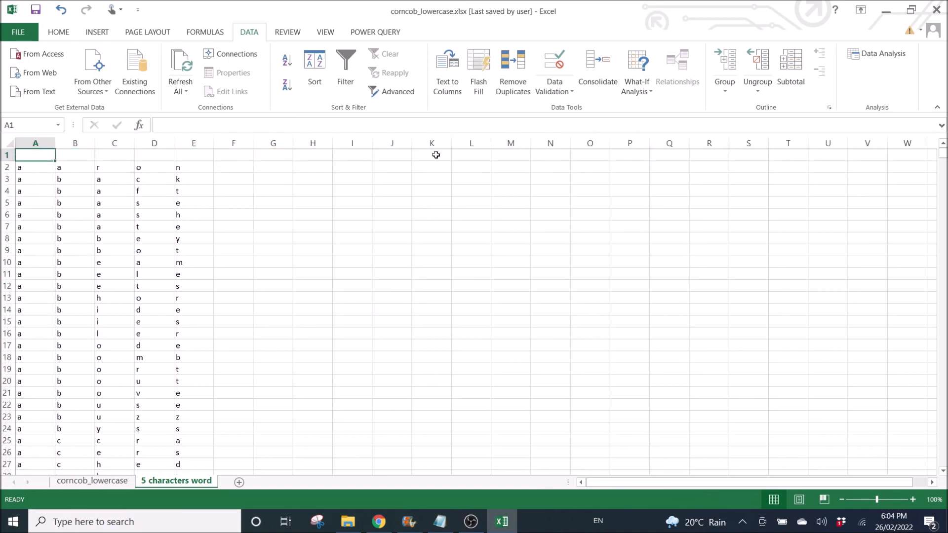
text(L)
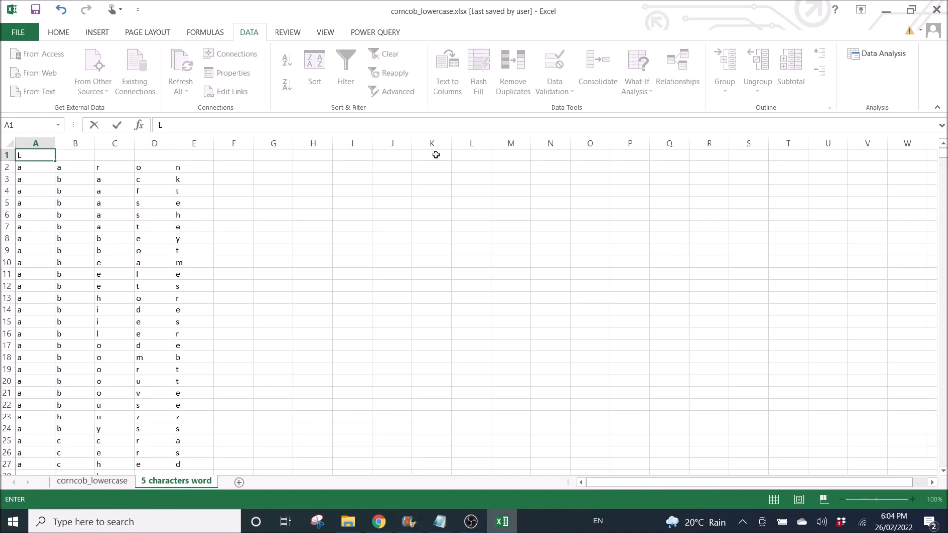
text(etter 1)
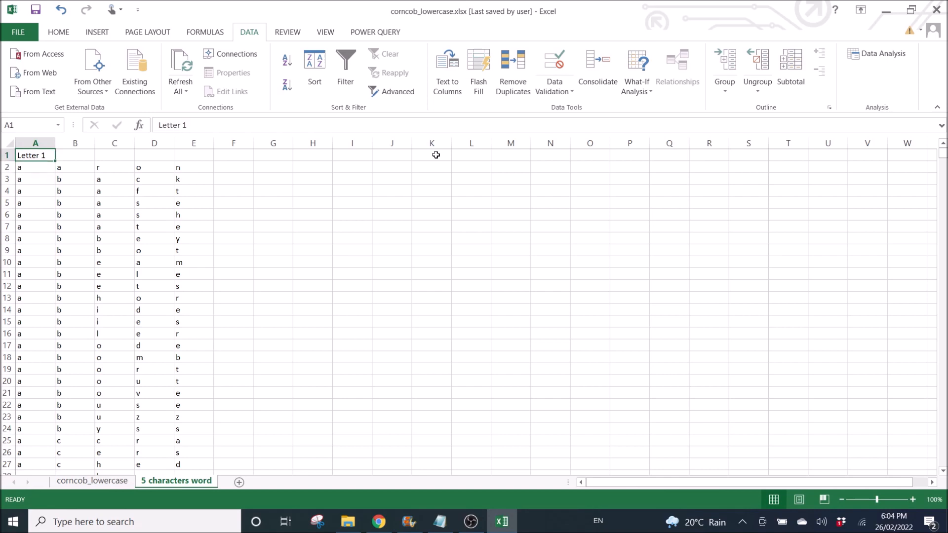
key(ctrl+c)
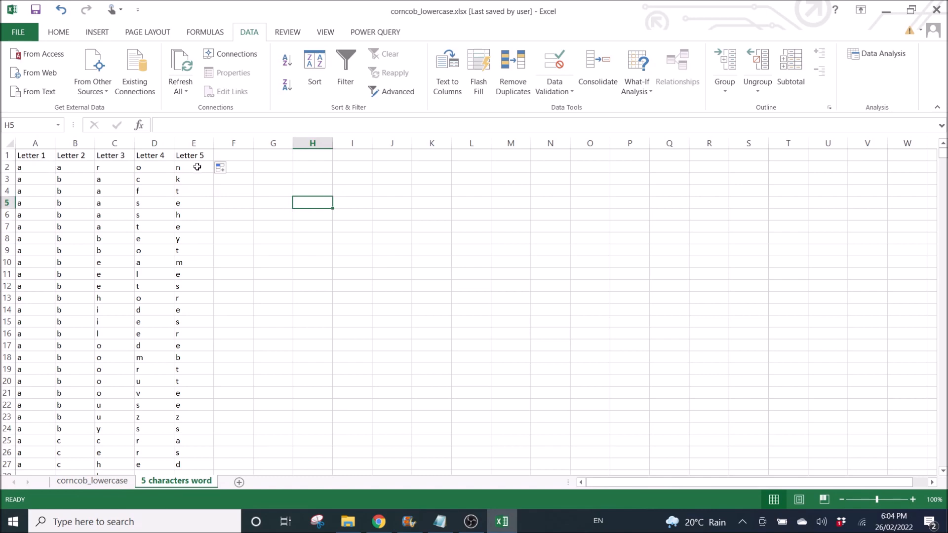
click(59, 32)
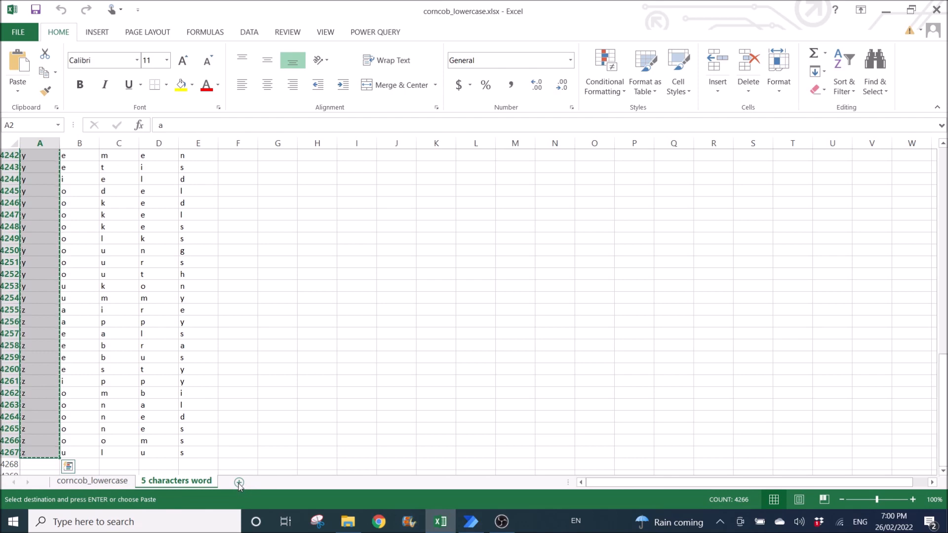
Add Sheet1 and paste the first letter columns from '5 characters word' into column A
click(239, 484)
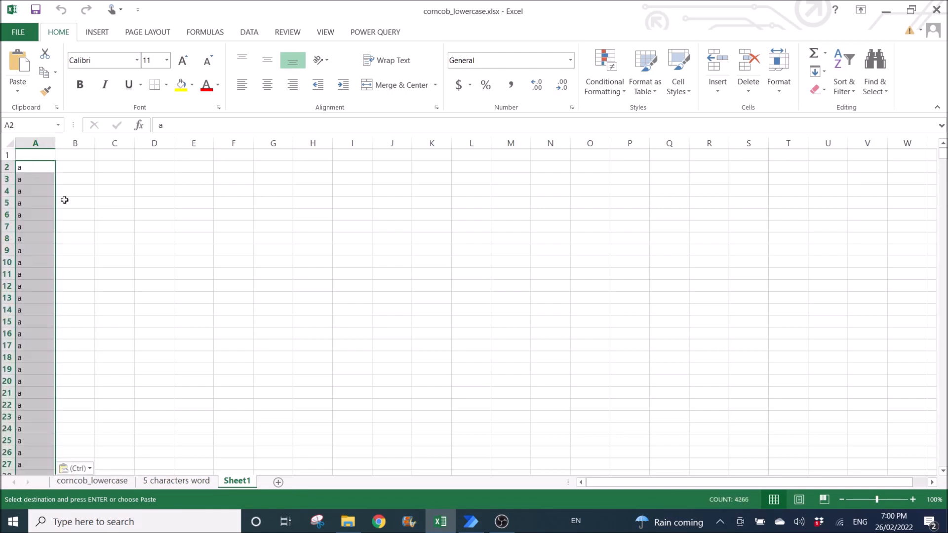
click(176, 480)
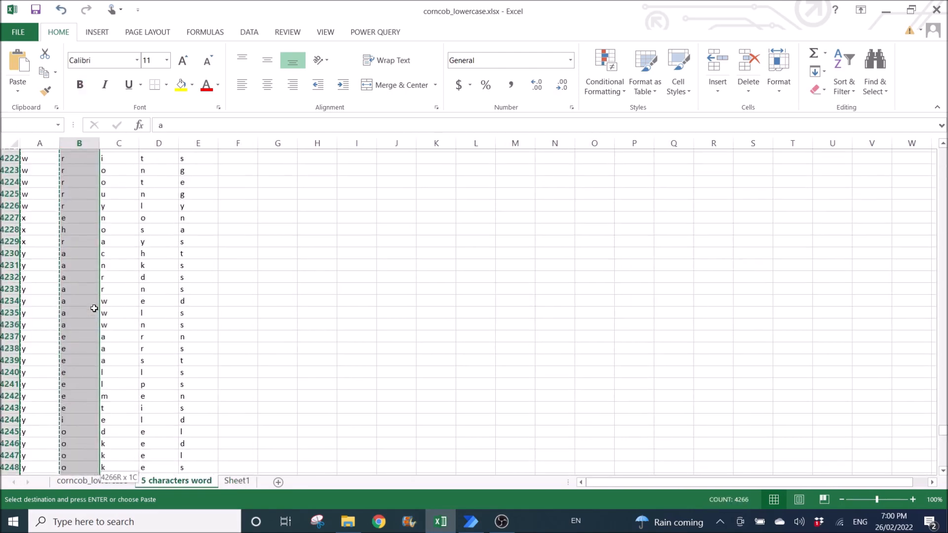
click(237, 480)
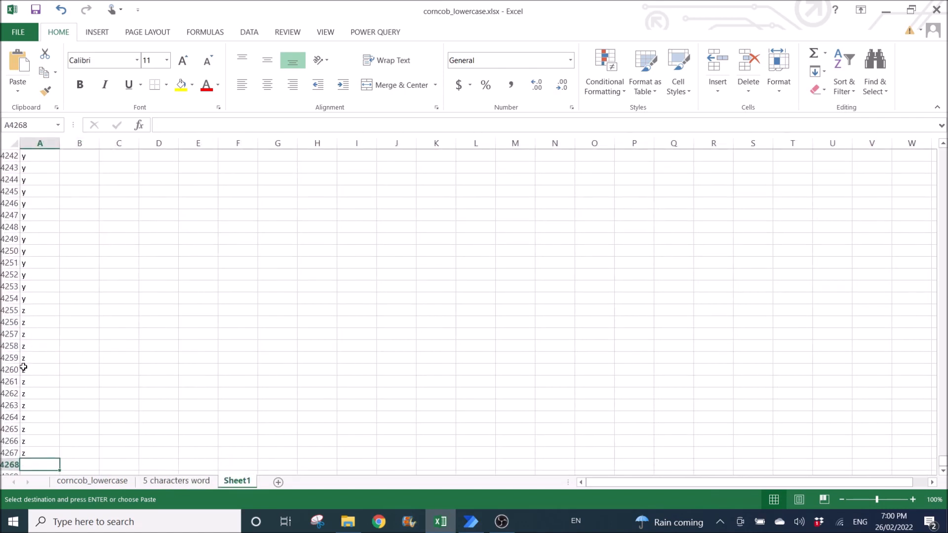
scroll(down, 3)
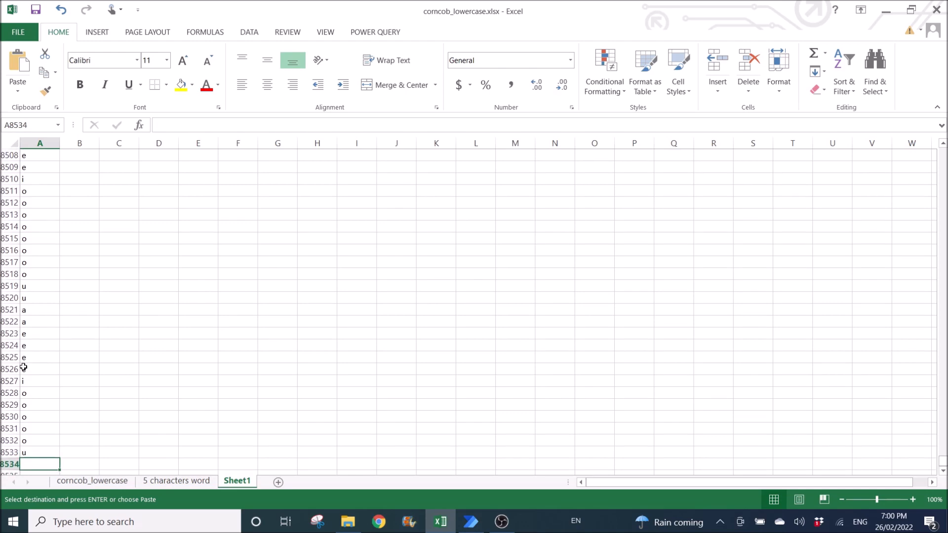
click(176, 480)
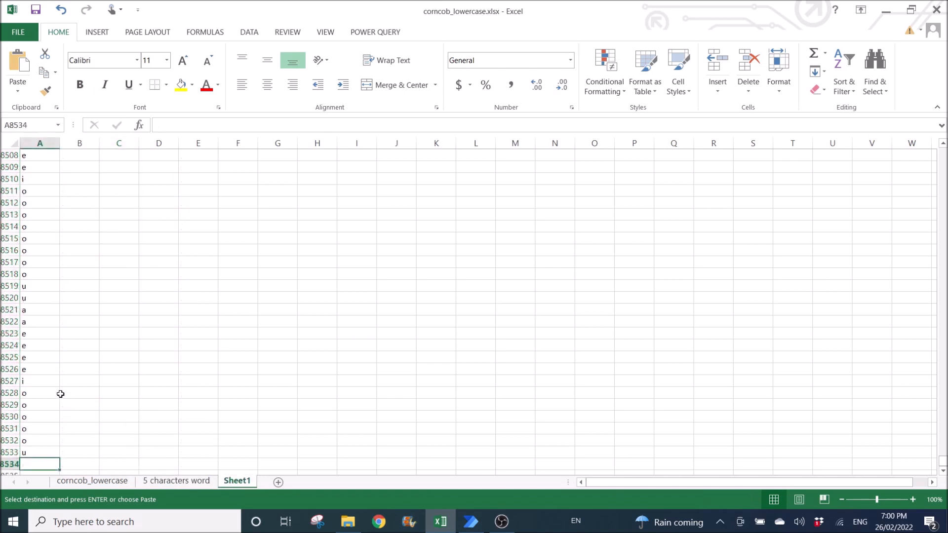
Stack the remaining letter columns beneath them in column A and return to the top
text(r)
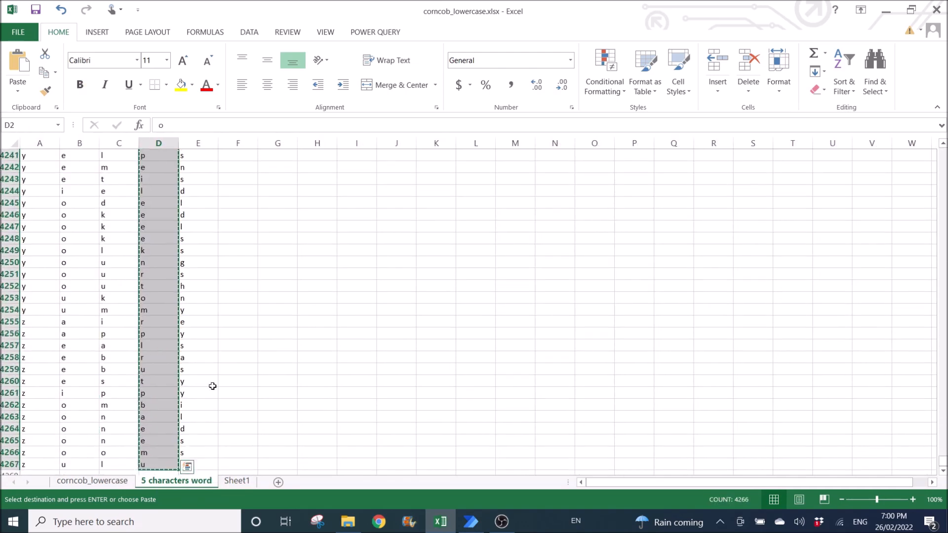
click(237, 481)
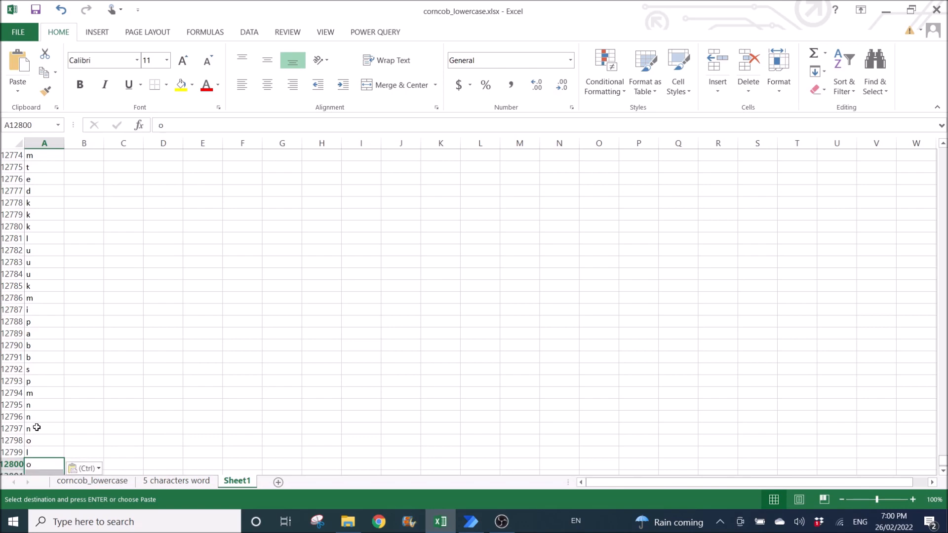
click(176, 480)
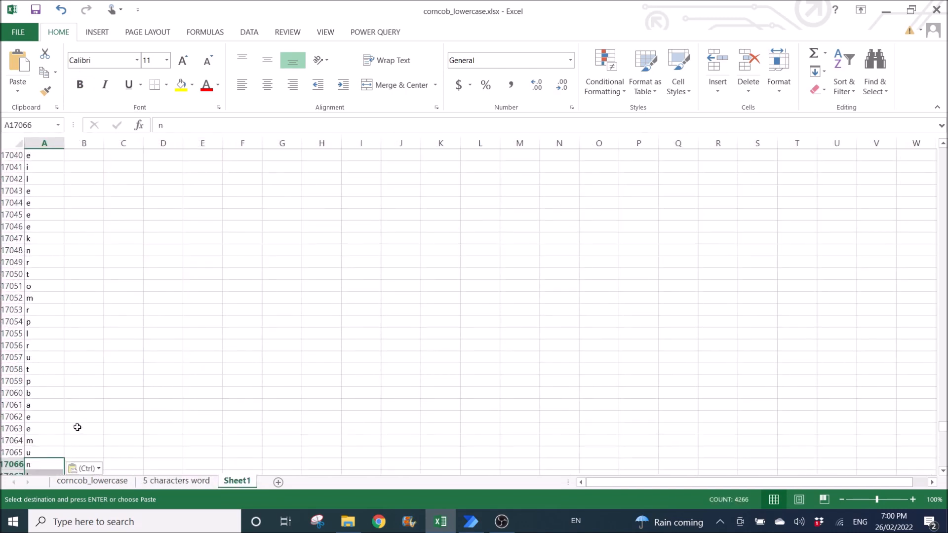
key(ctrl+Home)
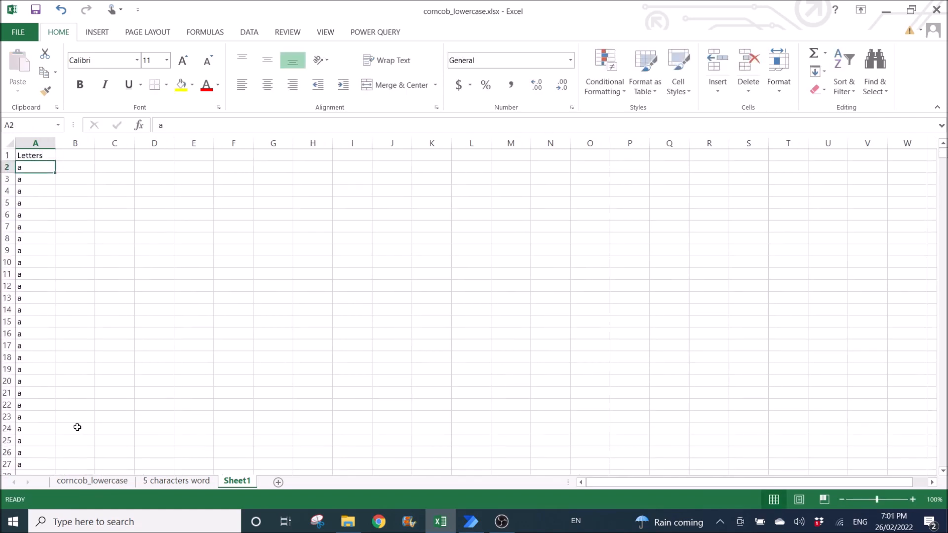
Bold the Letters heading in A1 and start a PivotTable from the whole of column A
click(35, 155)
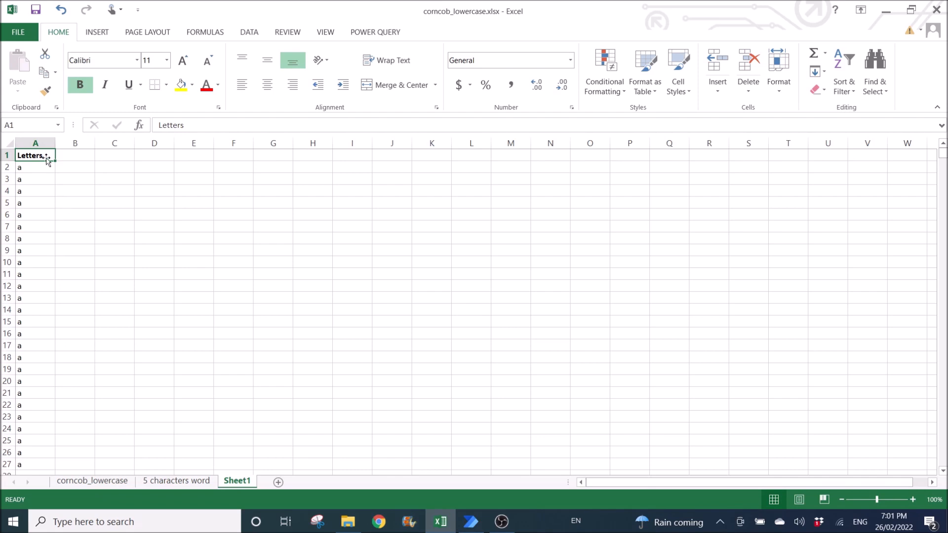
click(35, 143)
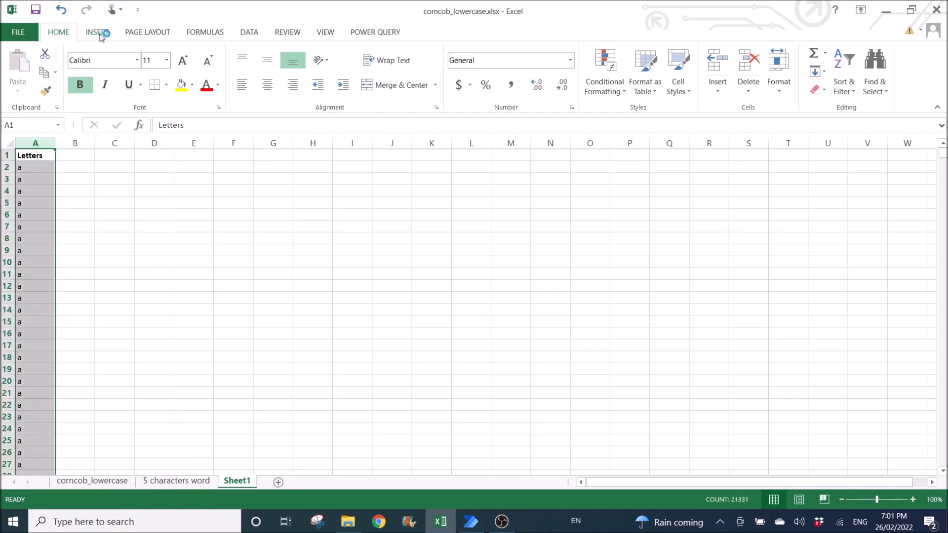
click(20, 67)
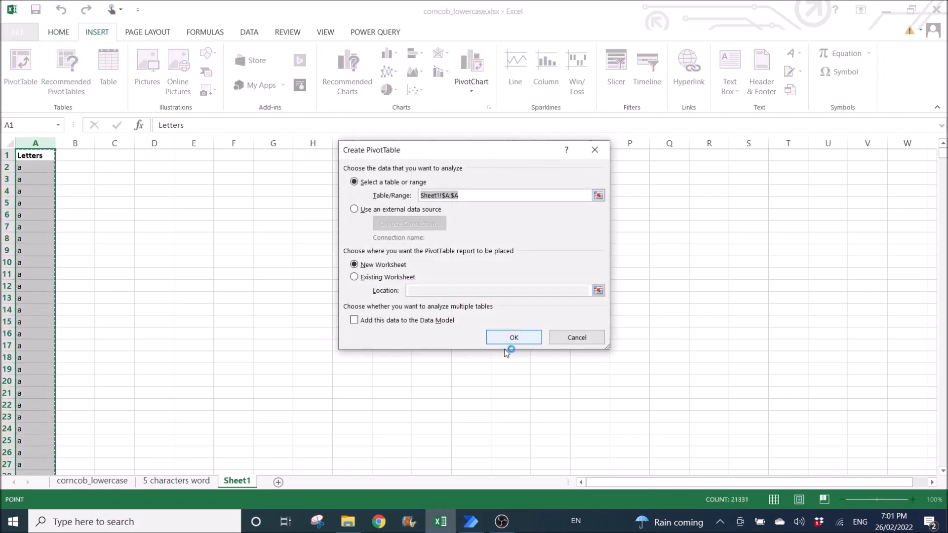
Create the pivot on a new sheet named Pivot with Letters in Rows and Count of Letters in Values
click(513, 337)
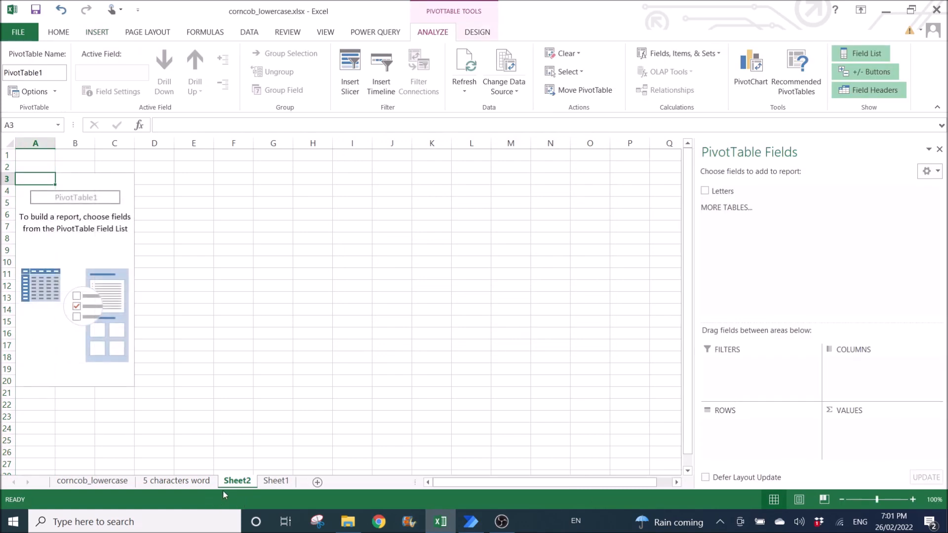
click(275, 480)
text(Pivot)
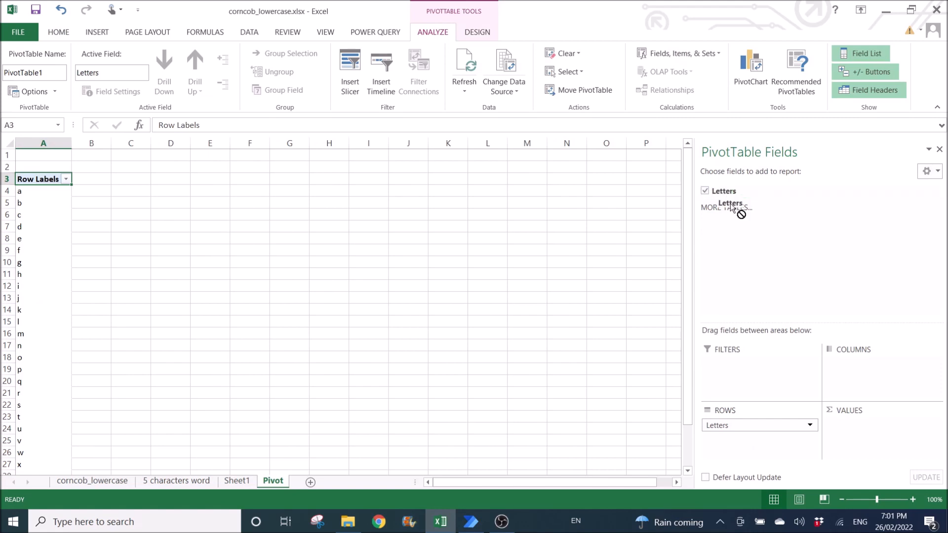
drag(729, 202, 877, 425)
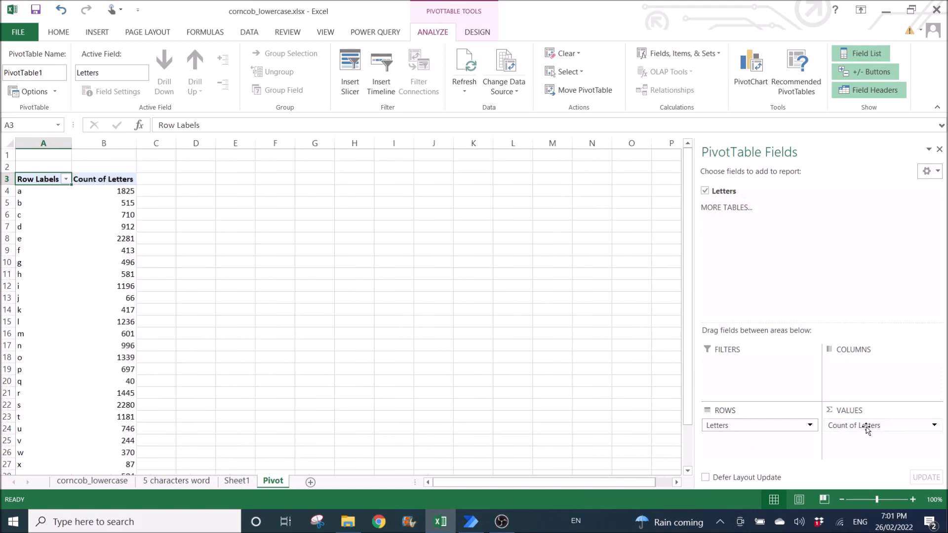
Set Count of Letters to show values as % of Grand Total (e.g. a 8.56%, e 10.69%)
click(875, 425)
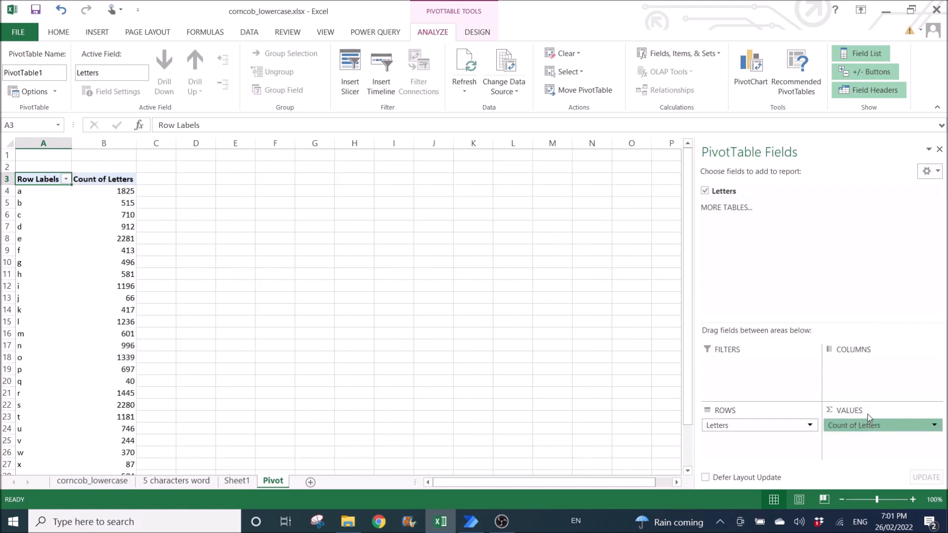
click(934, 425)
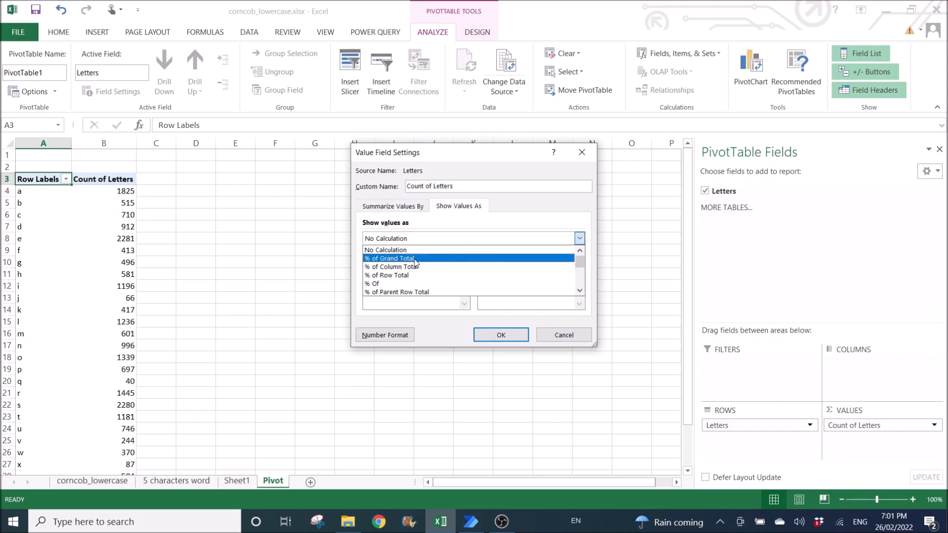
click(387, 258)
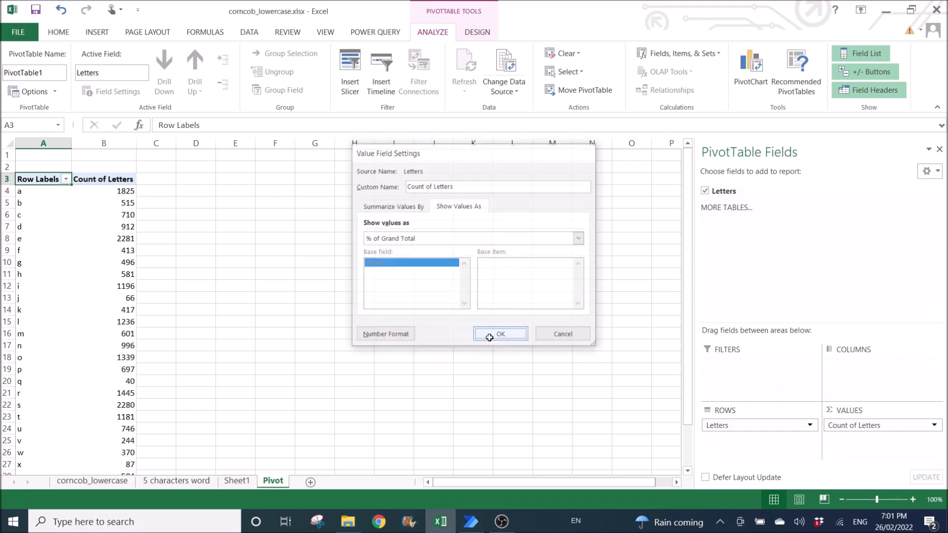
click(500, 333)
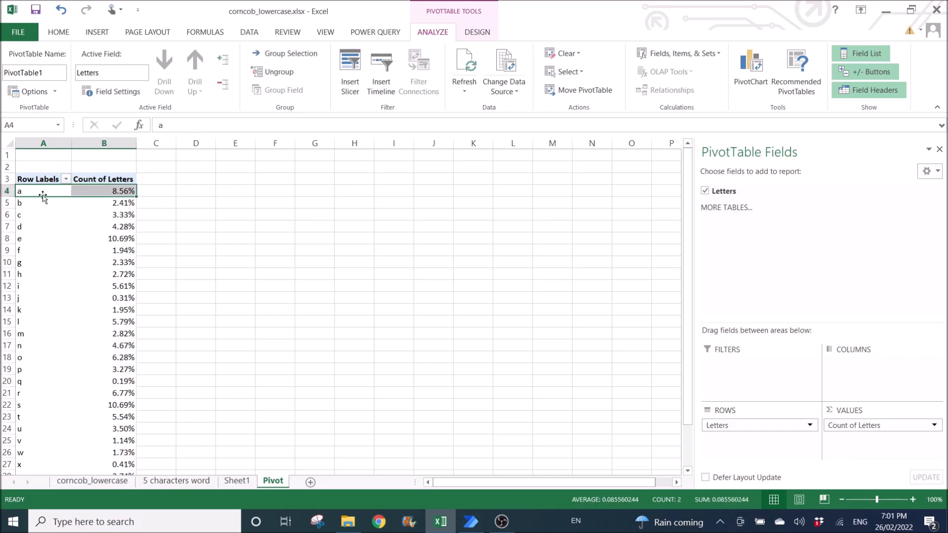
mouse_move(179, 202)
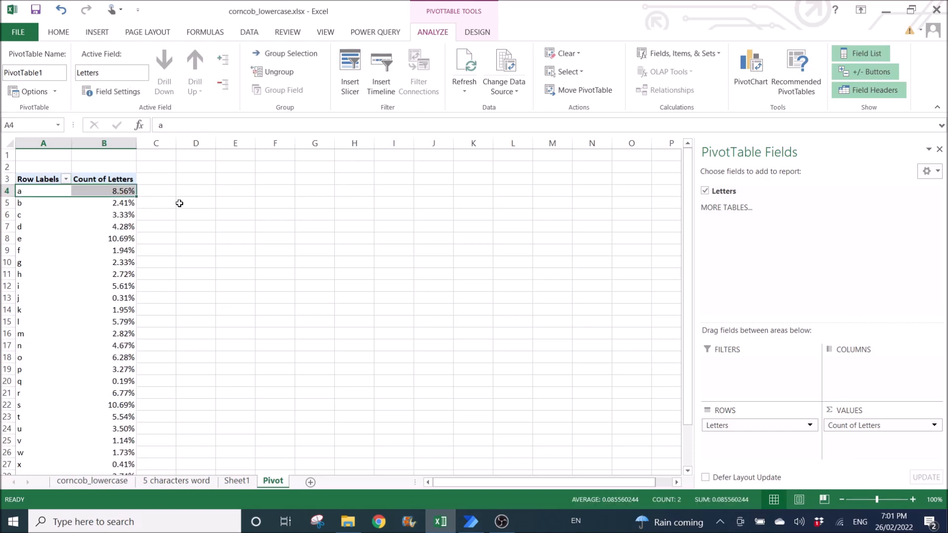
Add Sheet3 with the letter percentages as values under headers Letter and Percentage
scroll(down, 3)
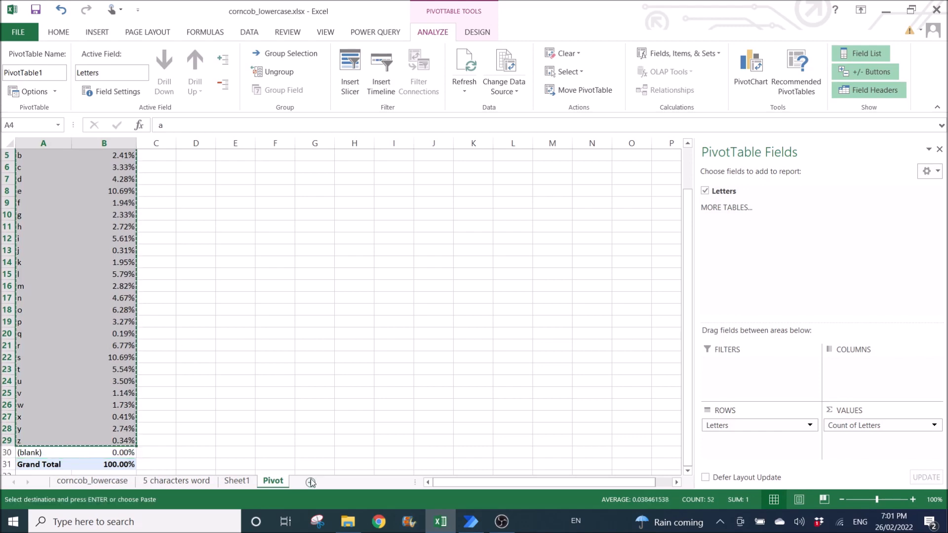
click(310, 481)
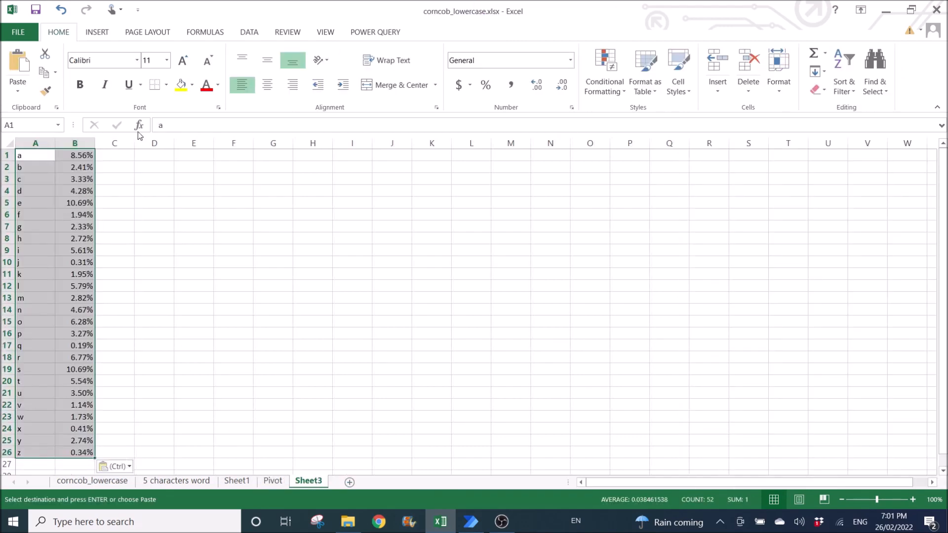
click(248, 32)
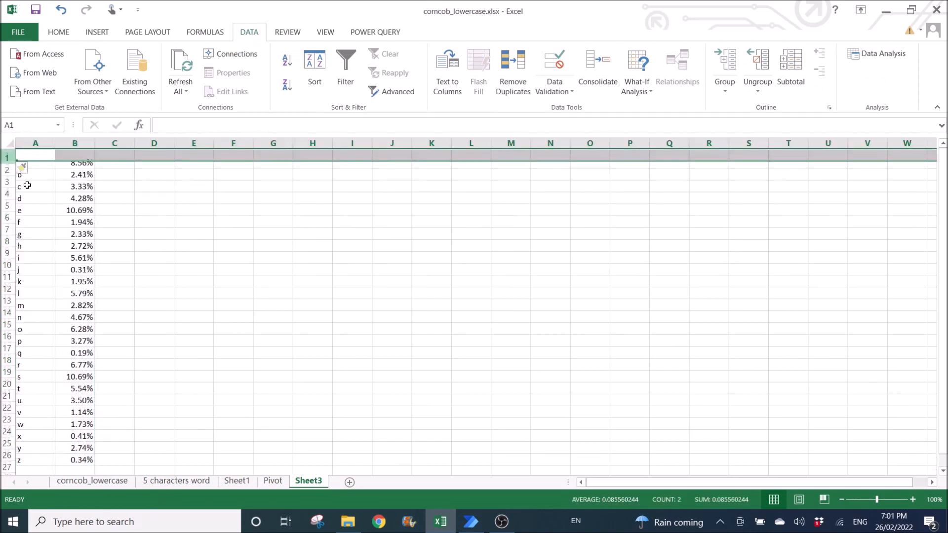
text(Lett)
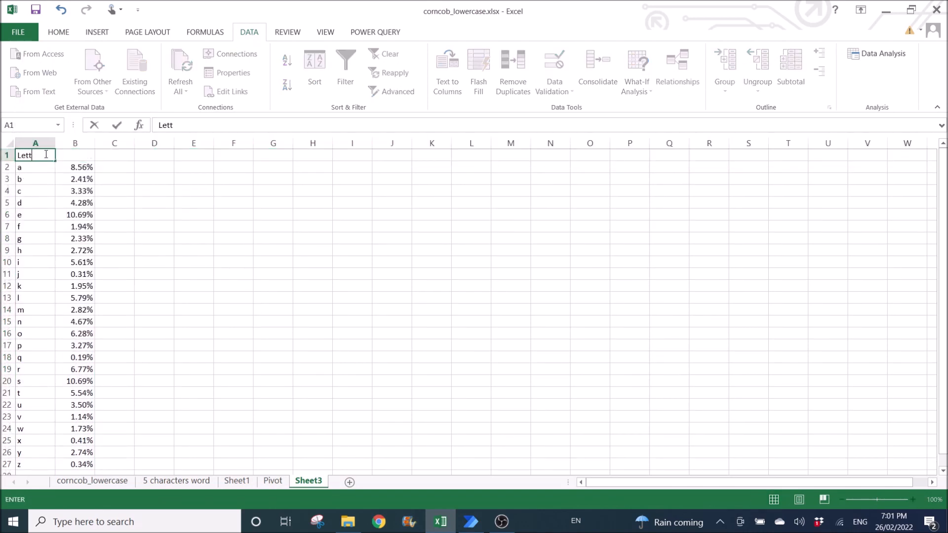
text(Perce)
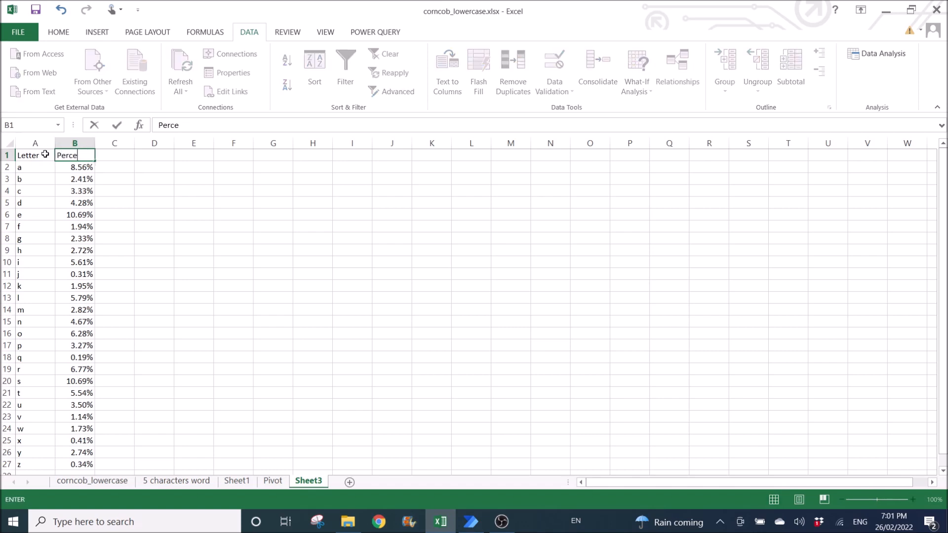
key(Enter)
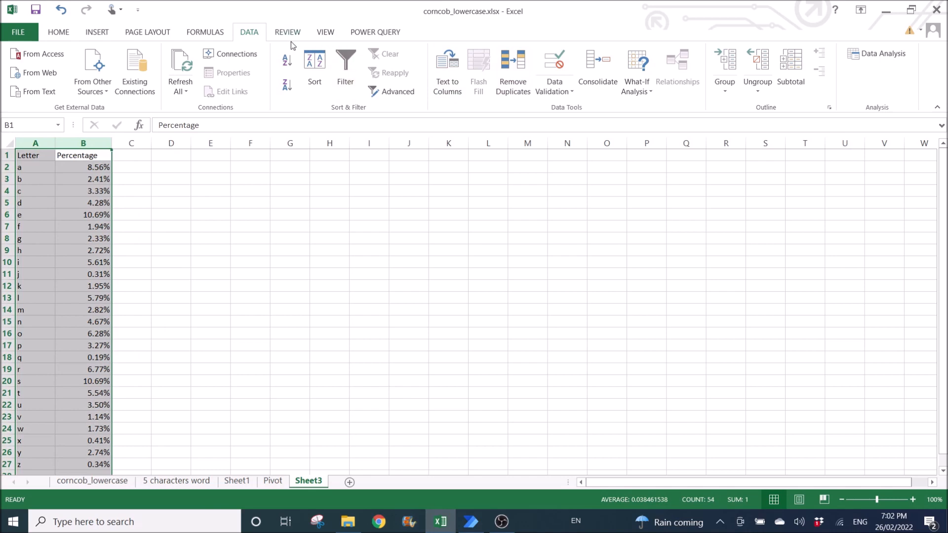
Sort by Percentage descending and fill the top five rows A2:B6 yellow
click(643, 229)
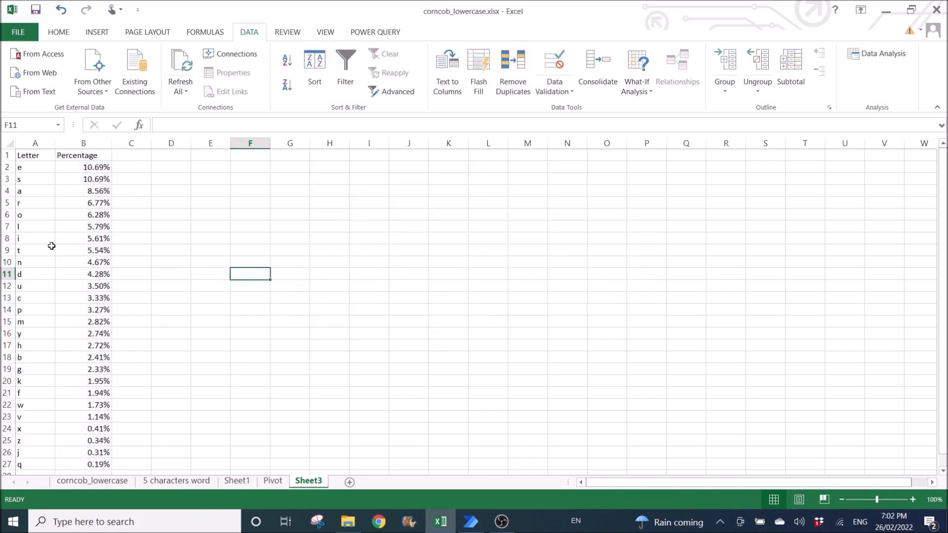
drag(44, 179, 83, 215)
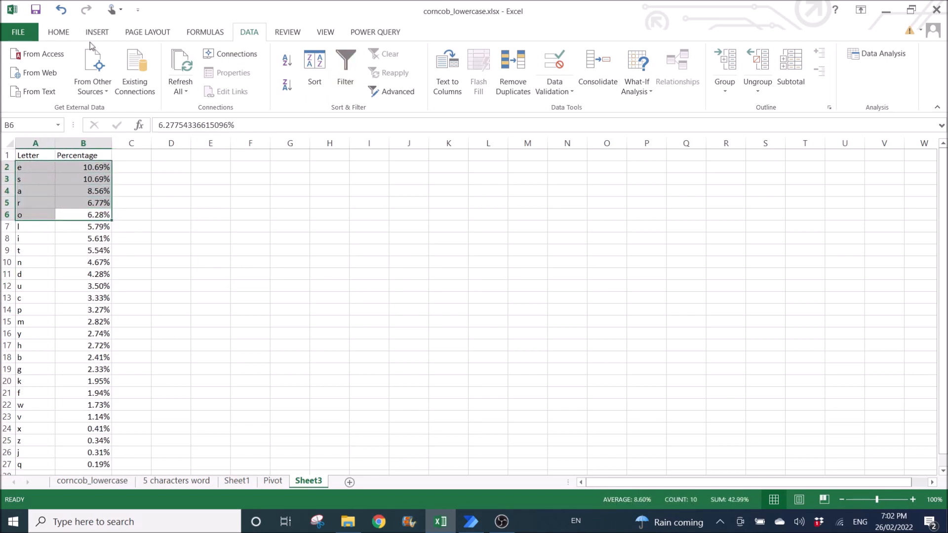
click(58, 32)
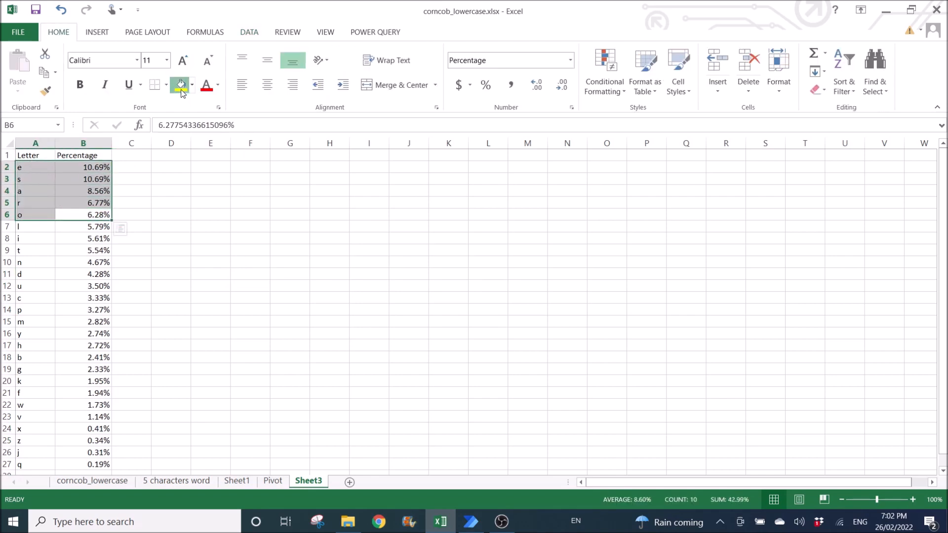
click(180, 84)
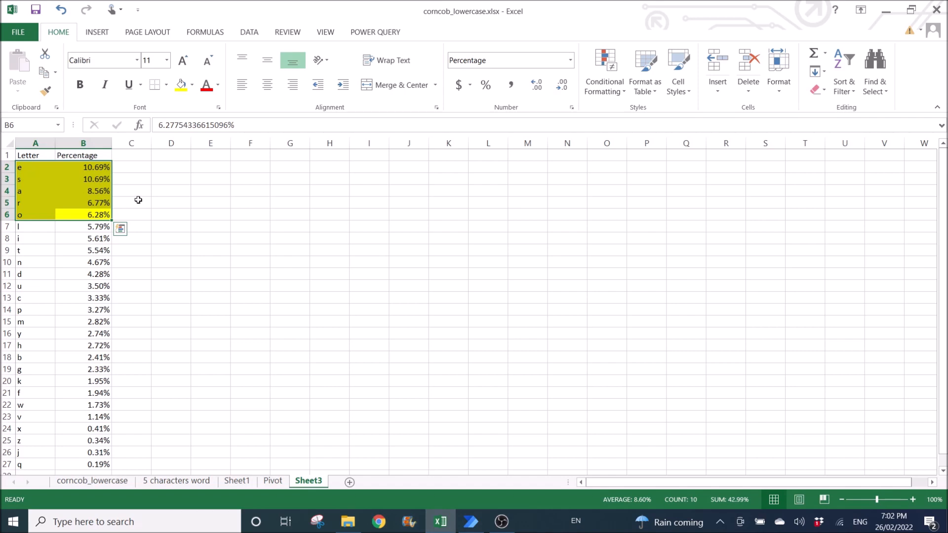
click(35, 168)
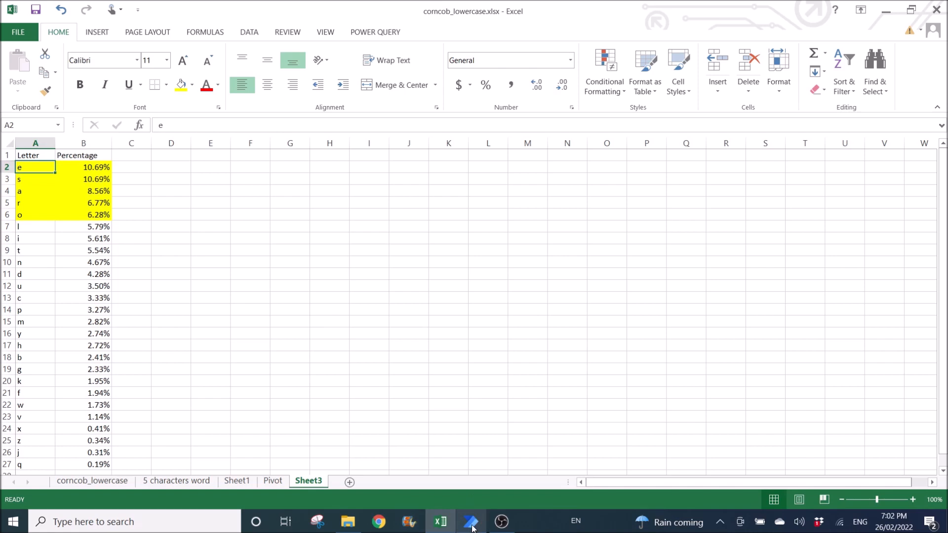
Switch to Power Automate Desktop and drag the My flows window into view
click(470, 521)
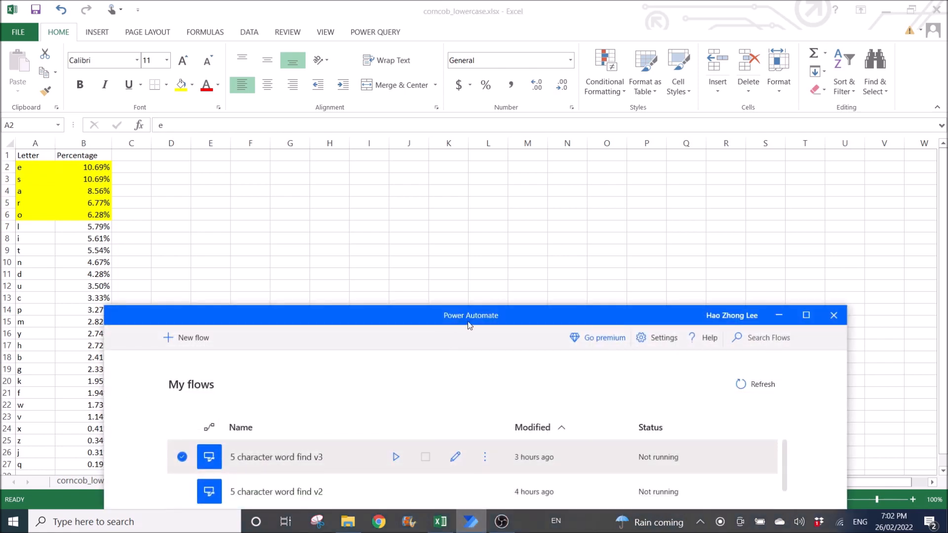
drag(470, 315, 488, 150)
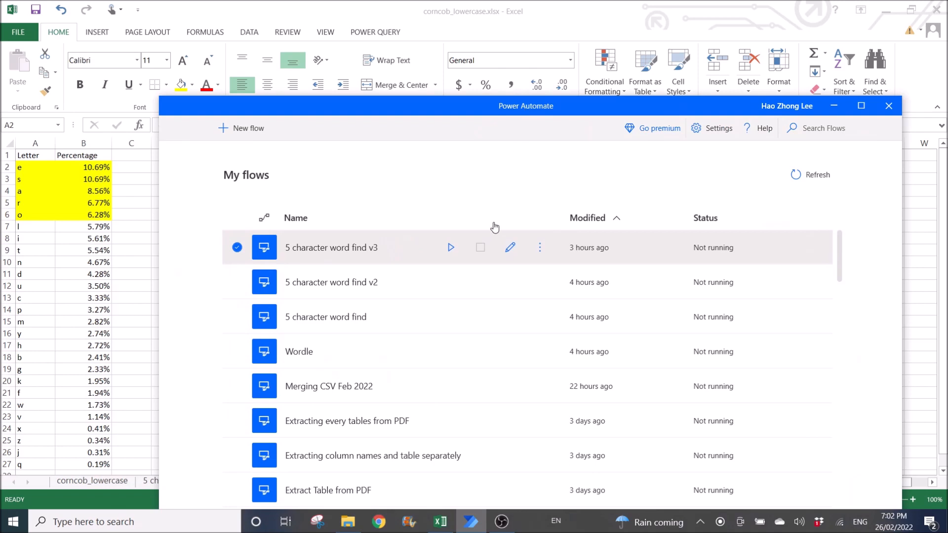
mouse_move(489, 229)
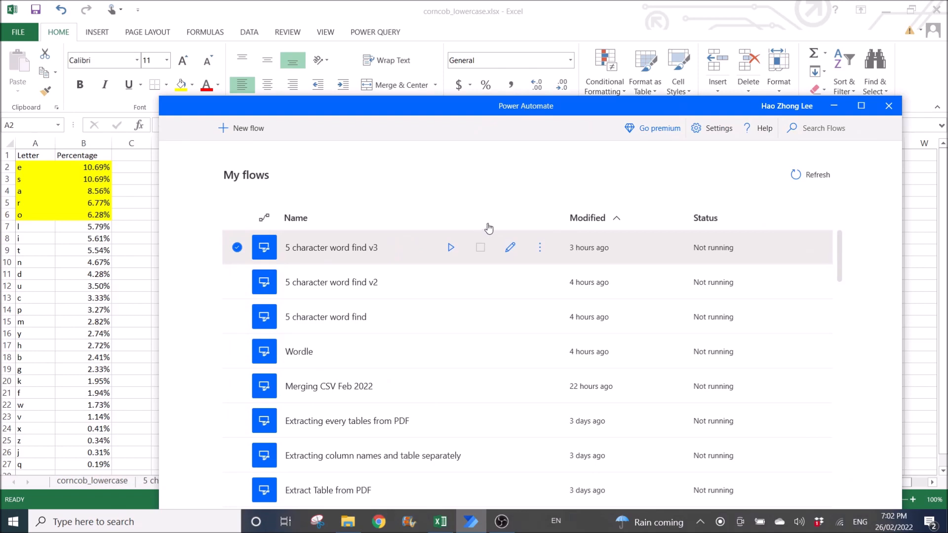
mouse_move(488, 221)
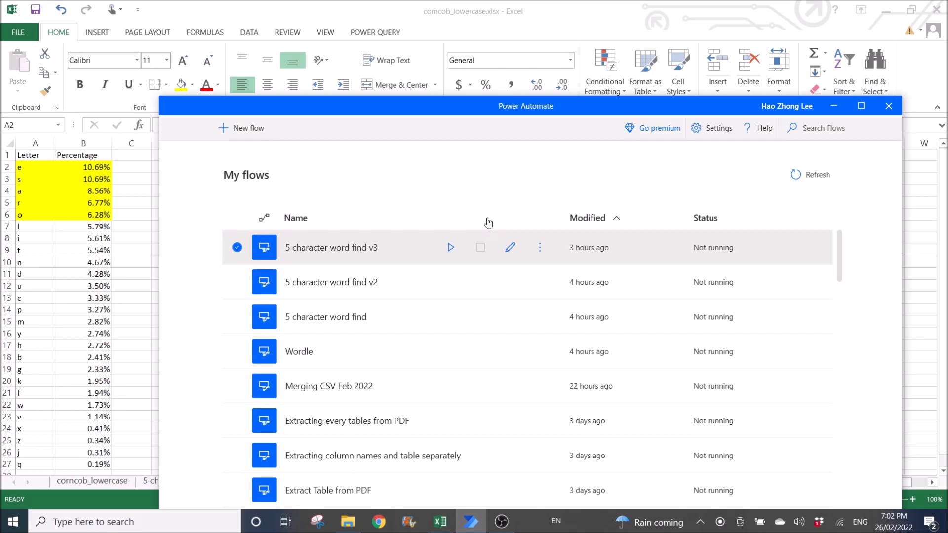
mouse_move(449, 247)
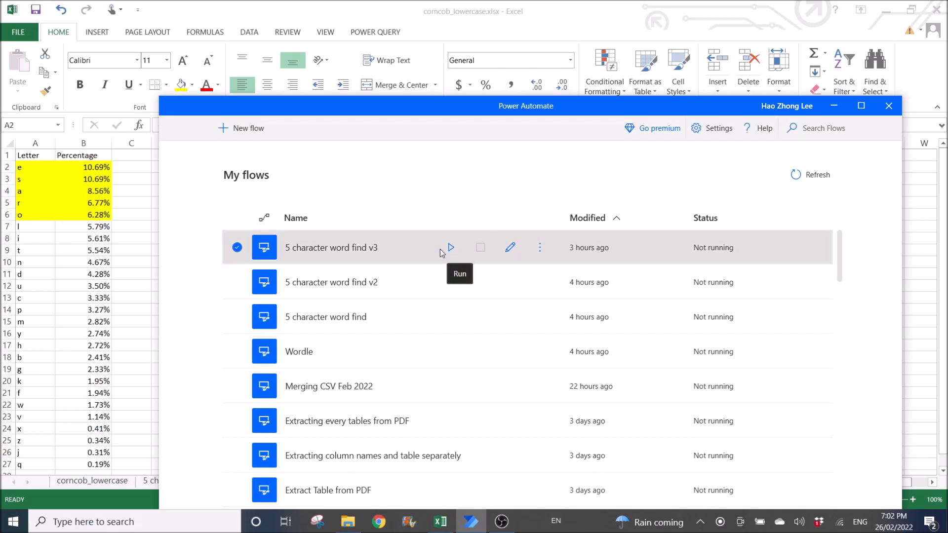
mouse_move(782, 212)
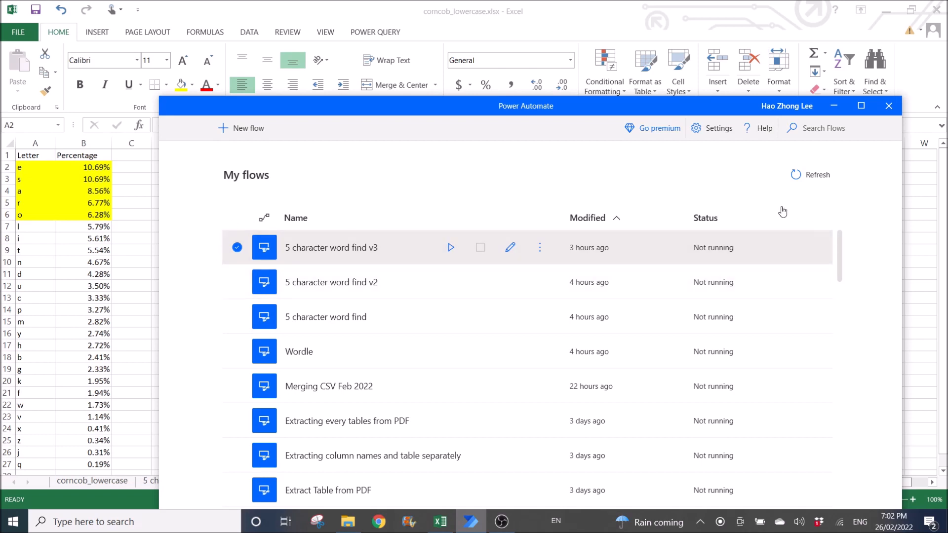
mouse_move(712, 282)
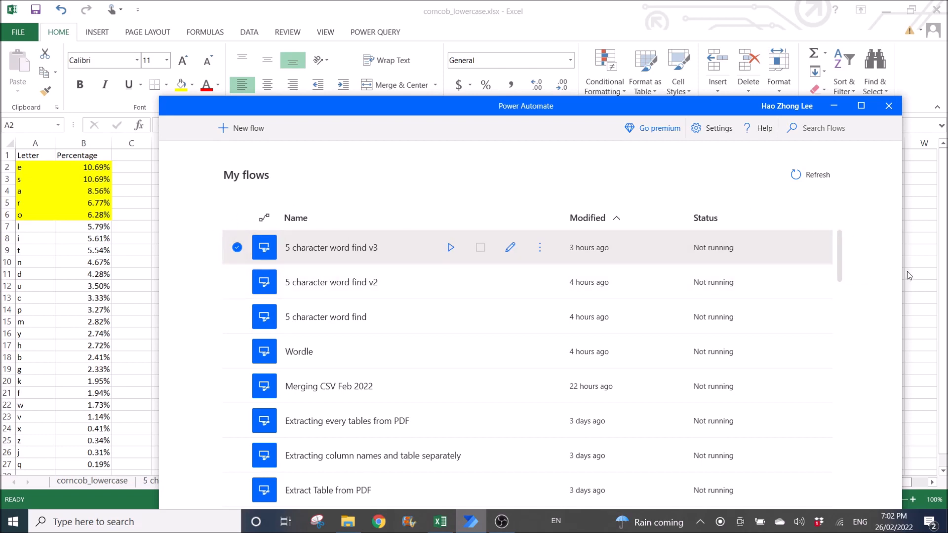
mouse_move(468, 213)
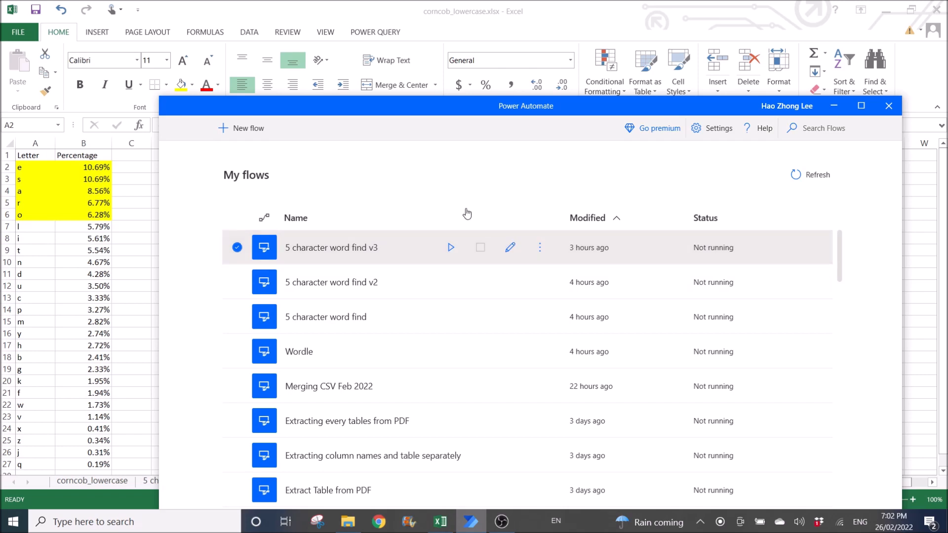
mouse_move(459, 218)
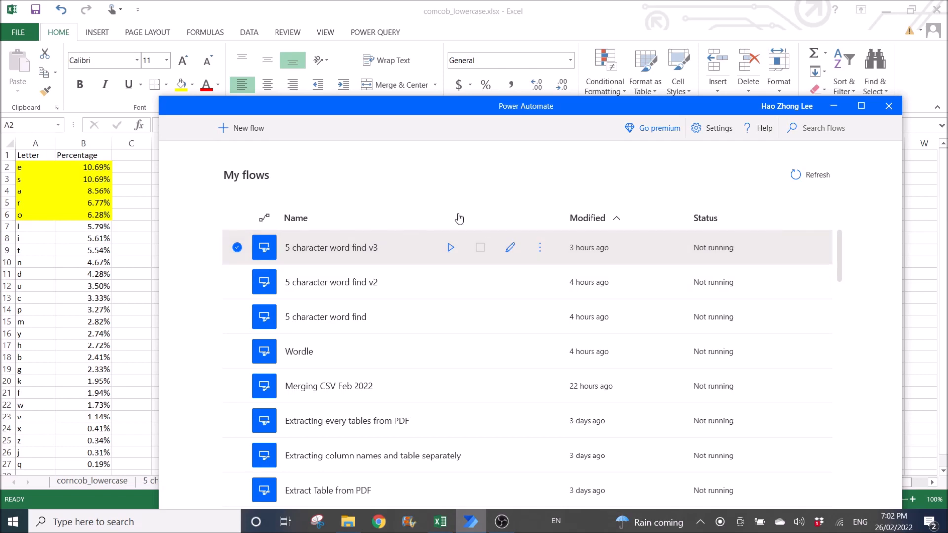
mouse_move(450, 248)
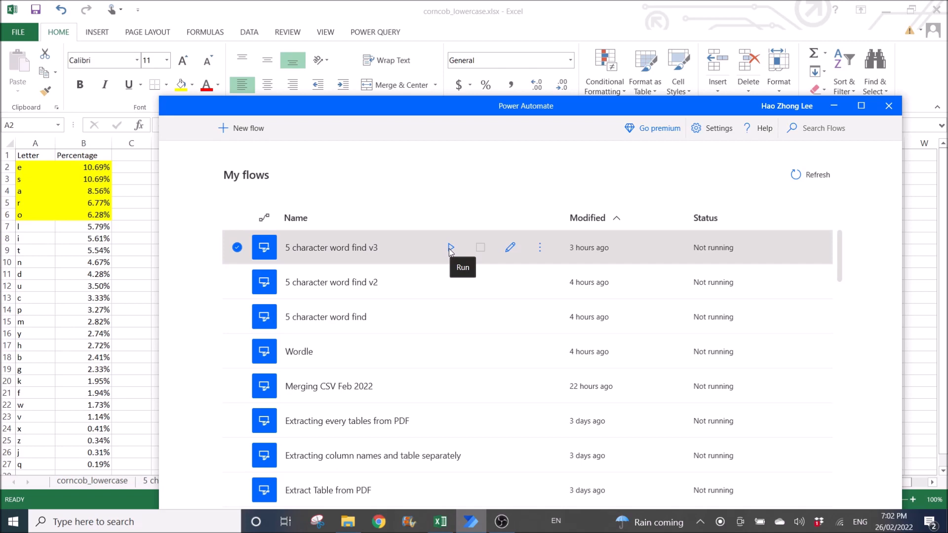
Run '5 character word find v3' and submit letters e, s, a, r, o in the Letter to find fields
click(450, 247)
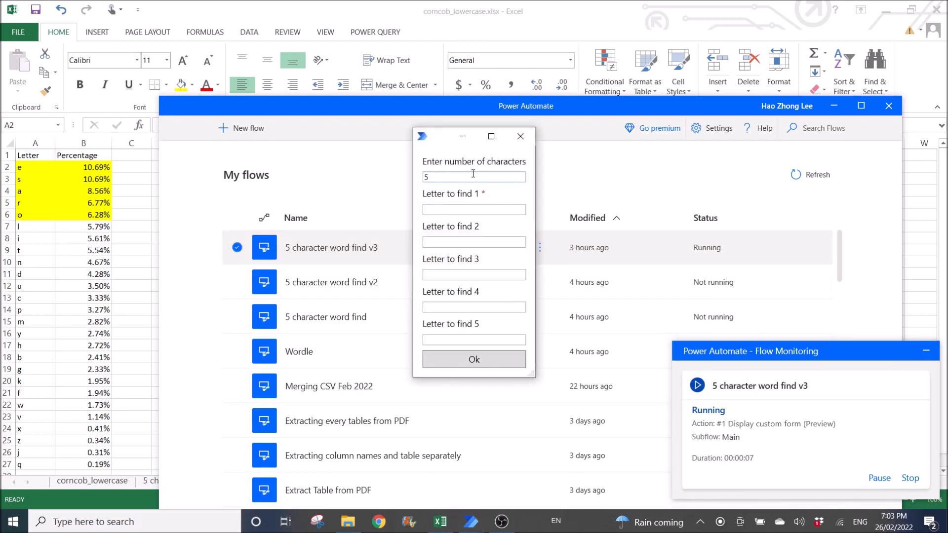
click(474, 210)
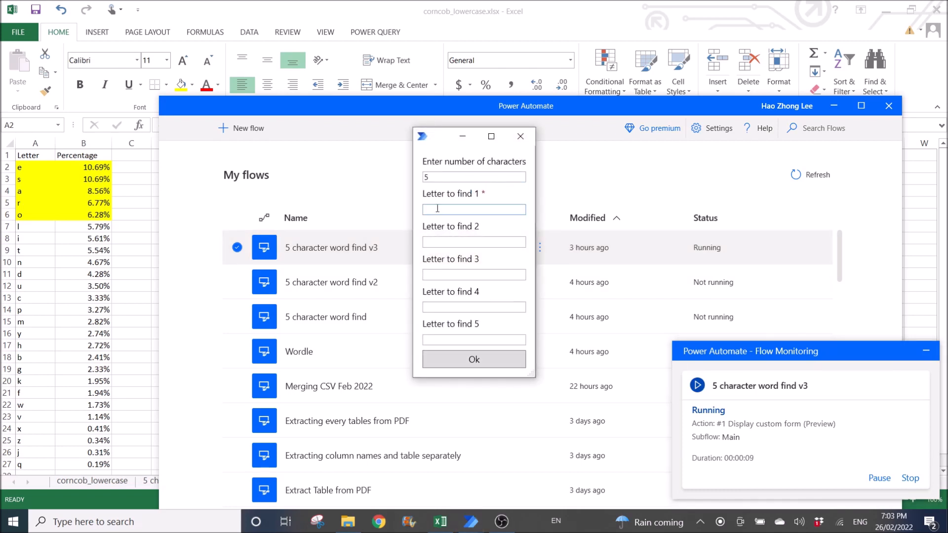
text(e)
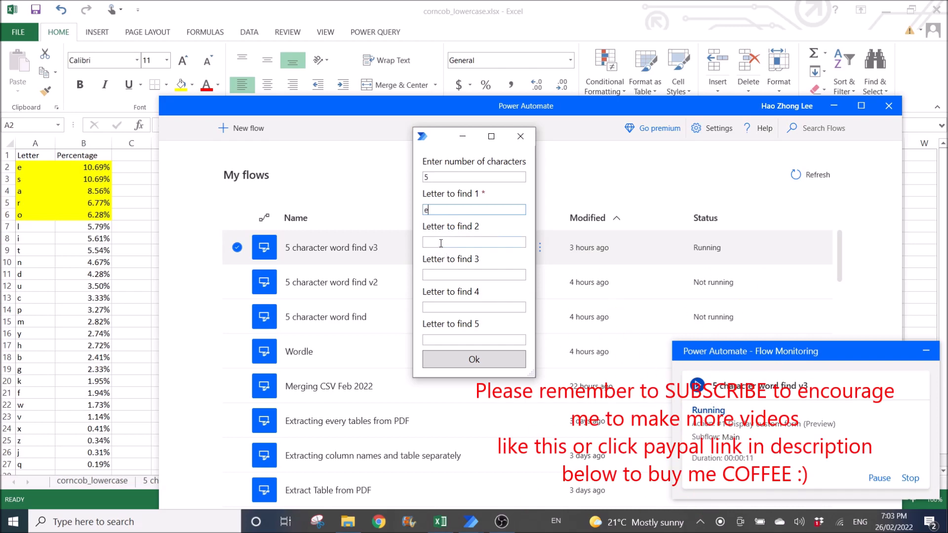
text(s)
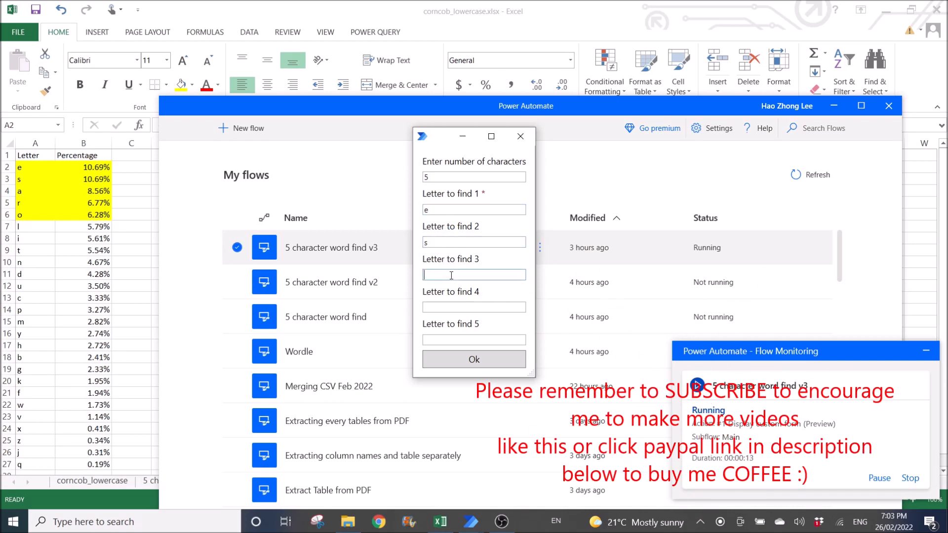
text(r)
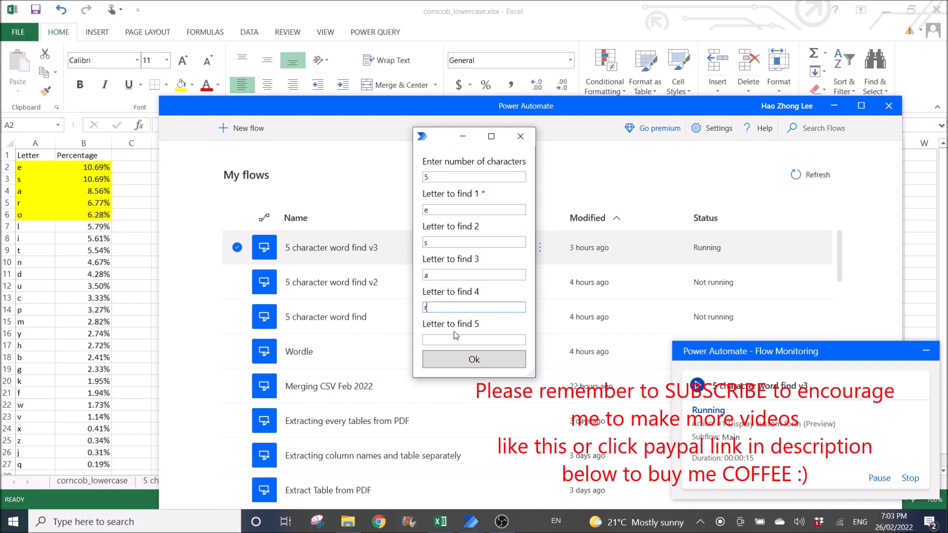
text(o)
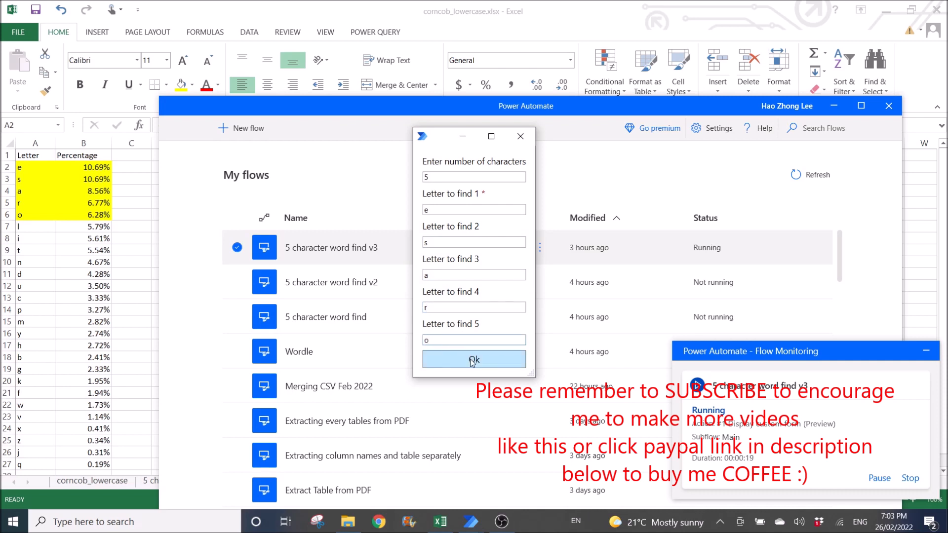
click(474, 359)
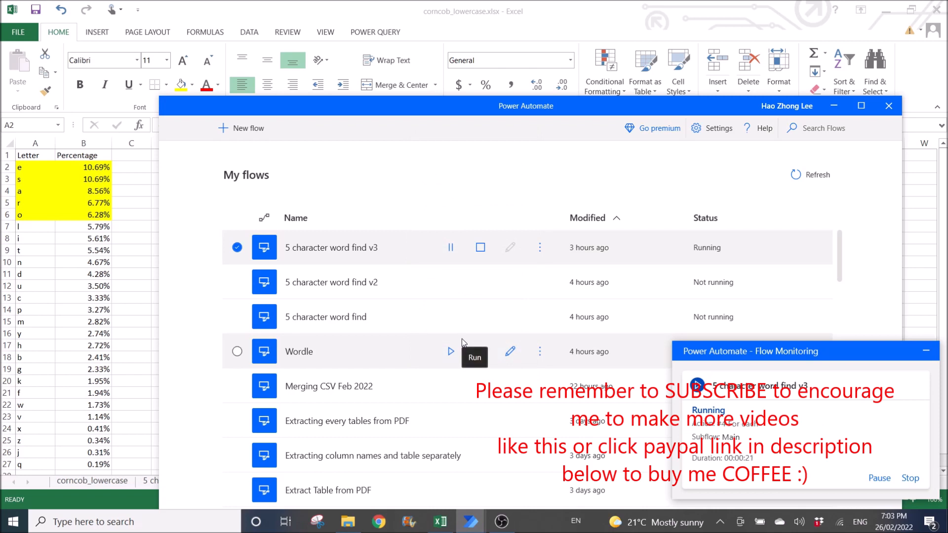